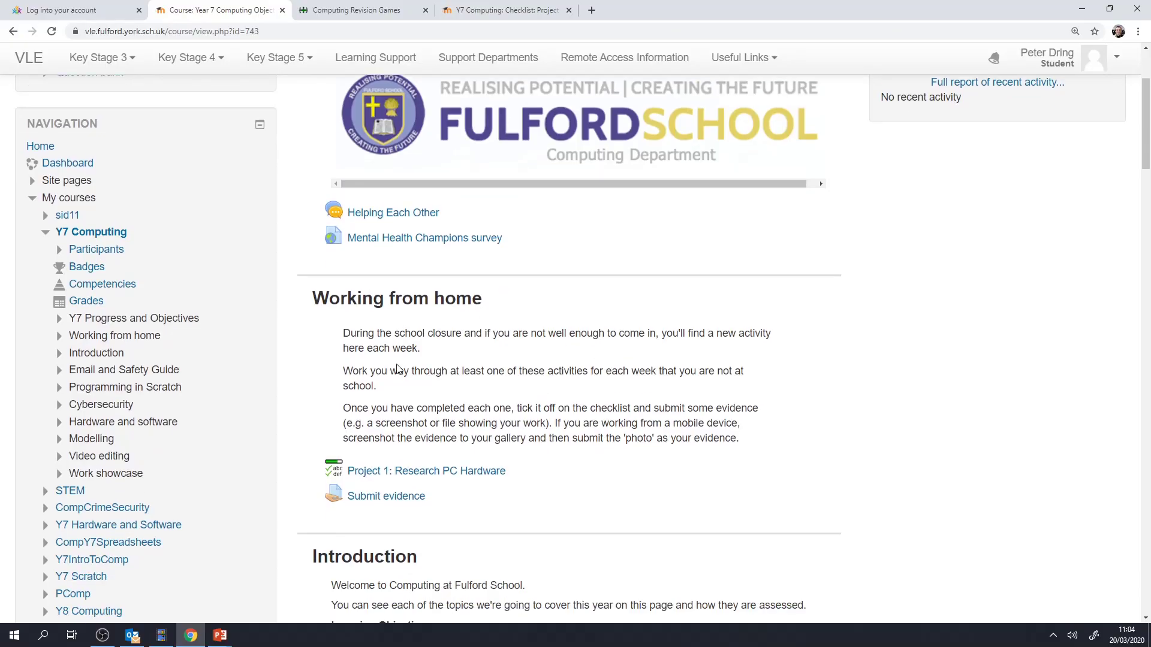
Search Google for 'fulford vle' and open the Fulford School VLE home page.
{"action": "scroll", "scroll_direction": "down", "scroll_amount": 3}
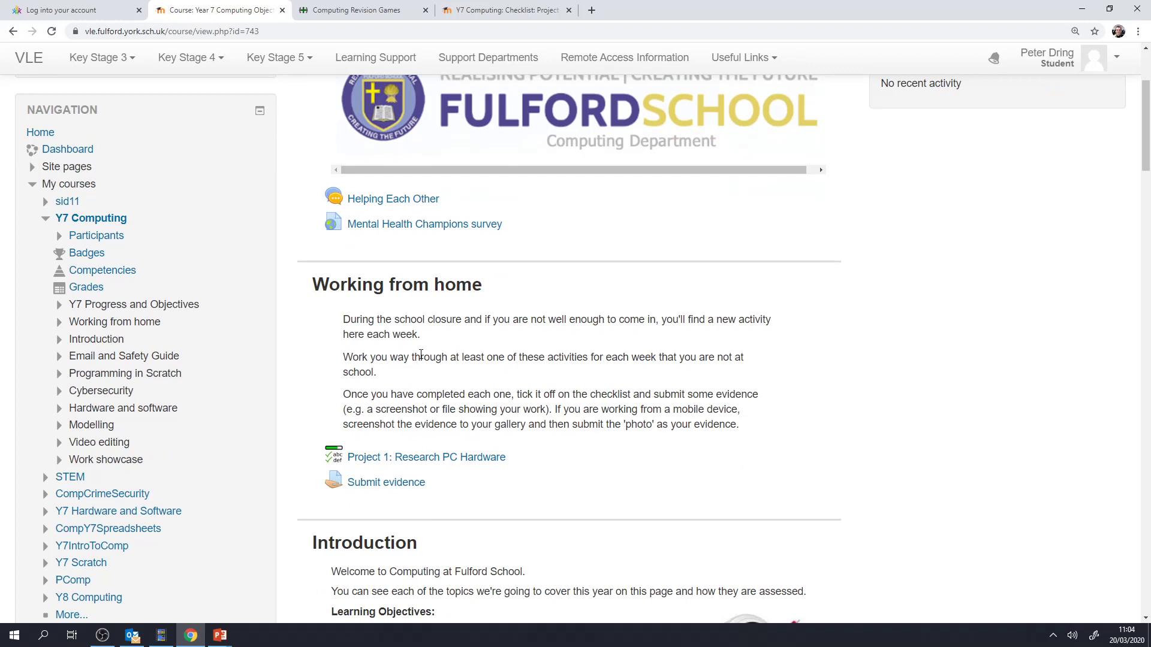
{"action": "scroll", "scroll_direction": "down", "scroll_amount": 3}
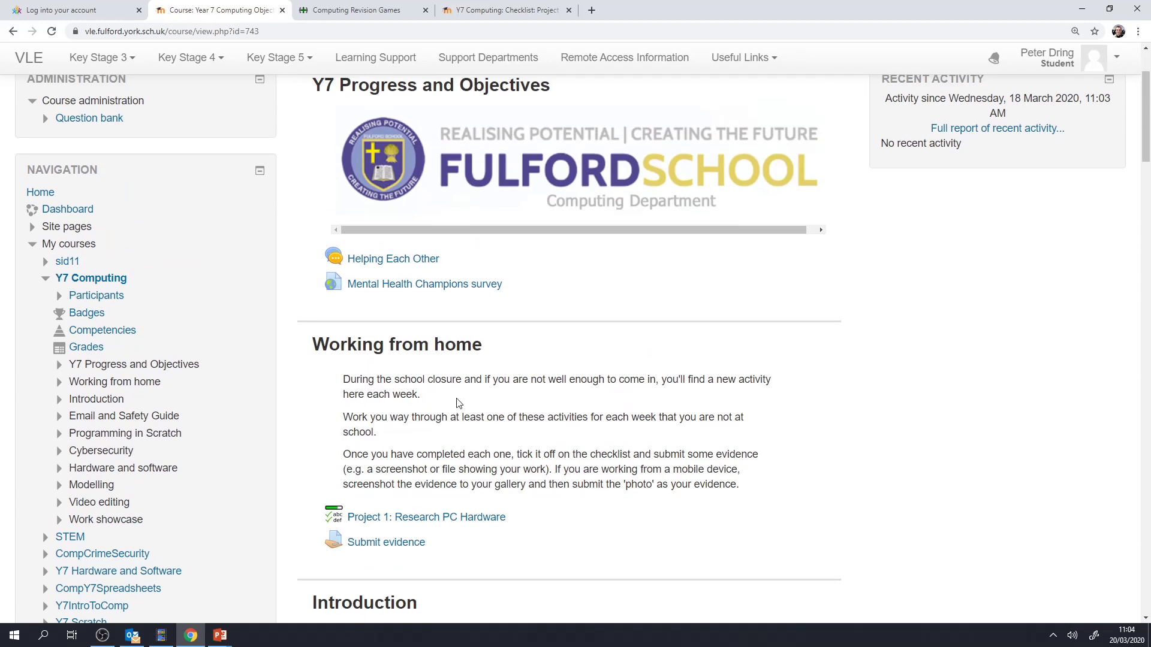
{"action": "mouse_move", "coordinate": [453, 414]}
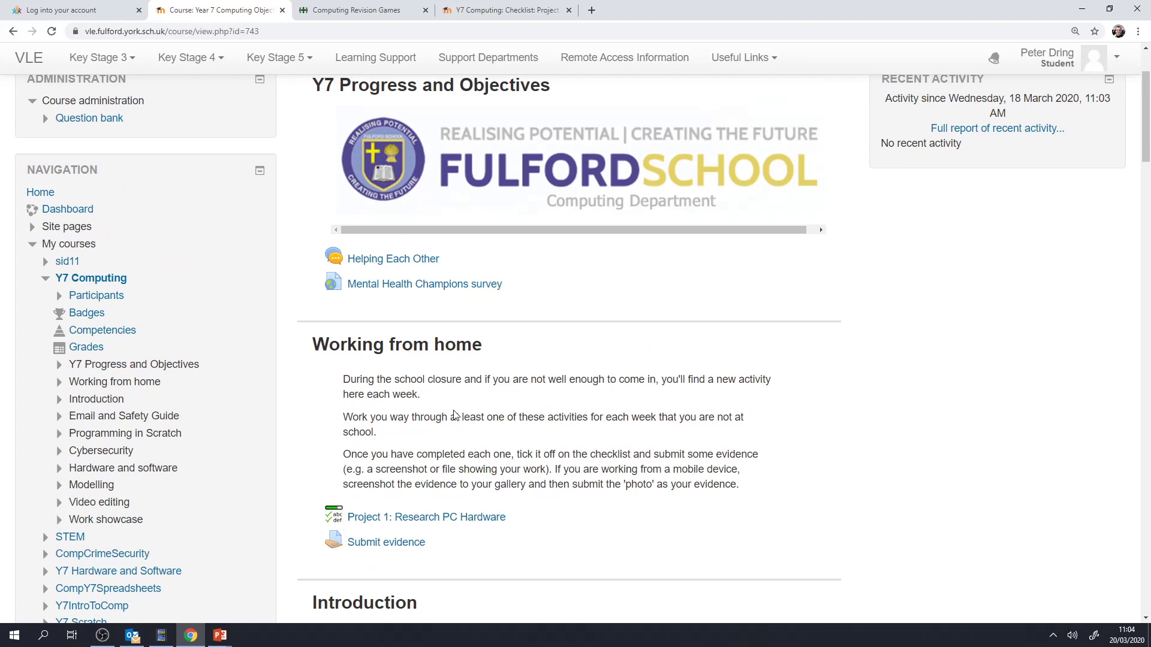
{"action": "scroll", "scroll_direction": "down", "scroll_amount": 3}
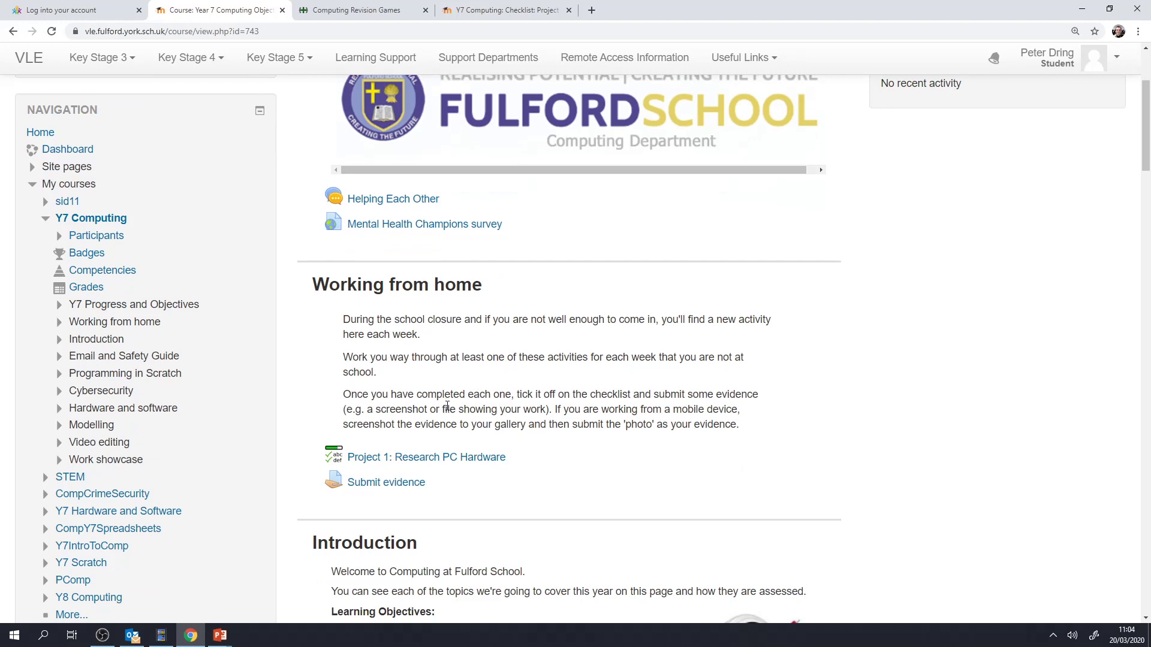
{"action": "scroll", "scroll_direction": "down", "scroll_amount": 3}
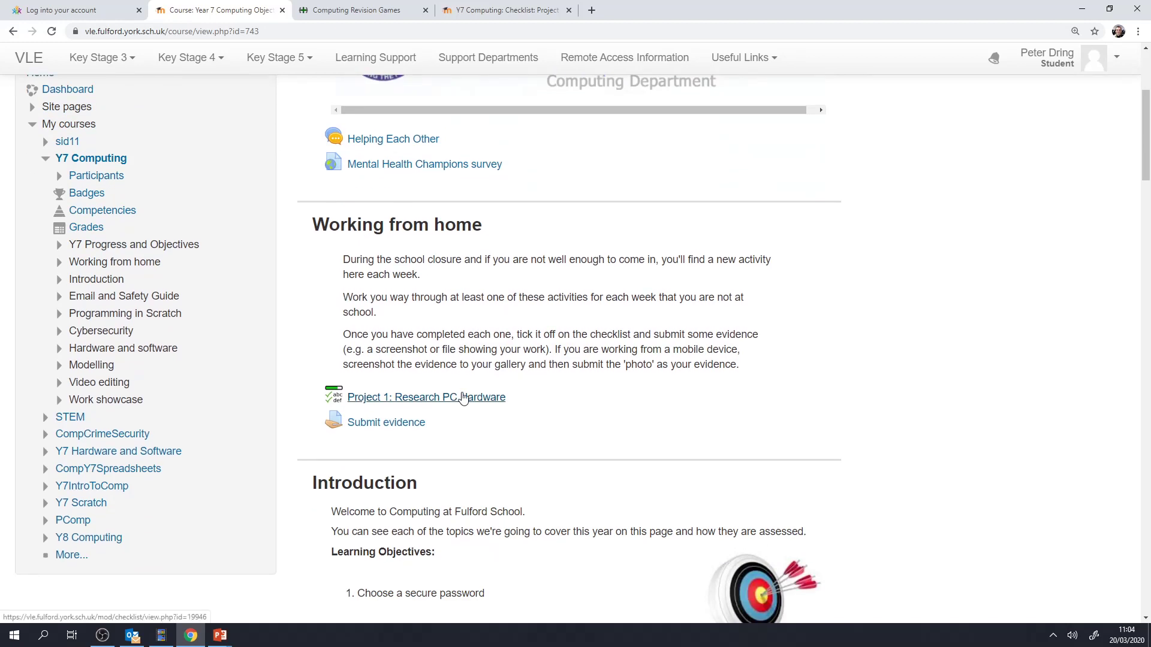
{"action": "mouse_move", "coordinate": [299, 465]}
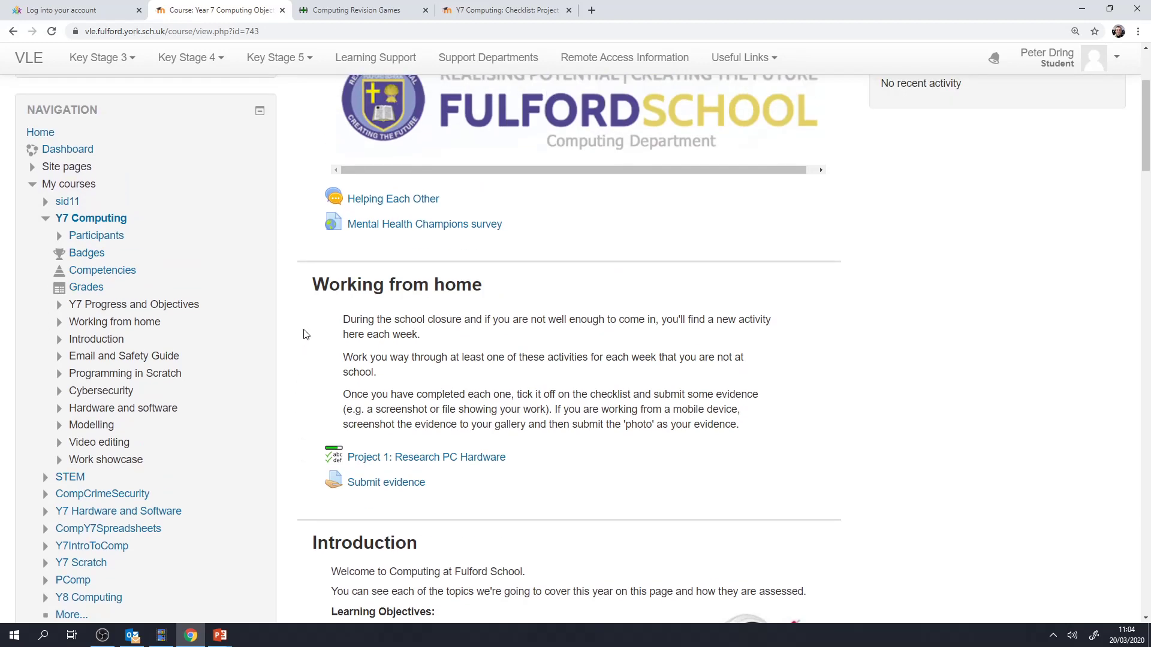
{"action": "mouse_move", "coordinate": [573, 412]}
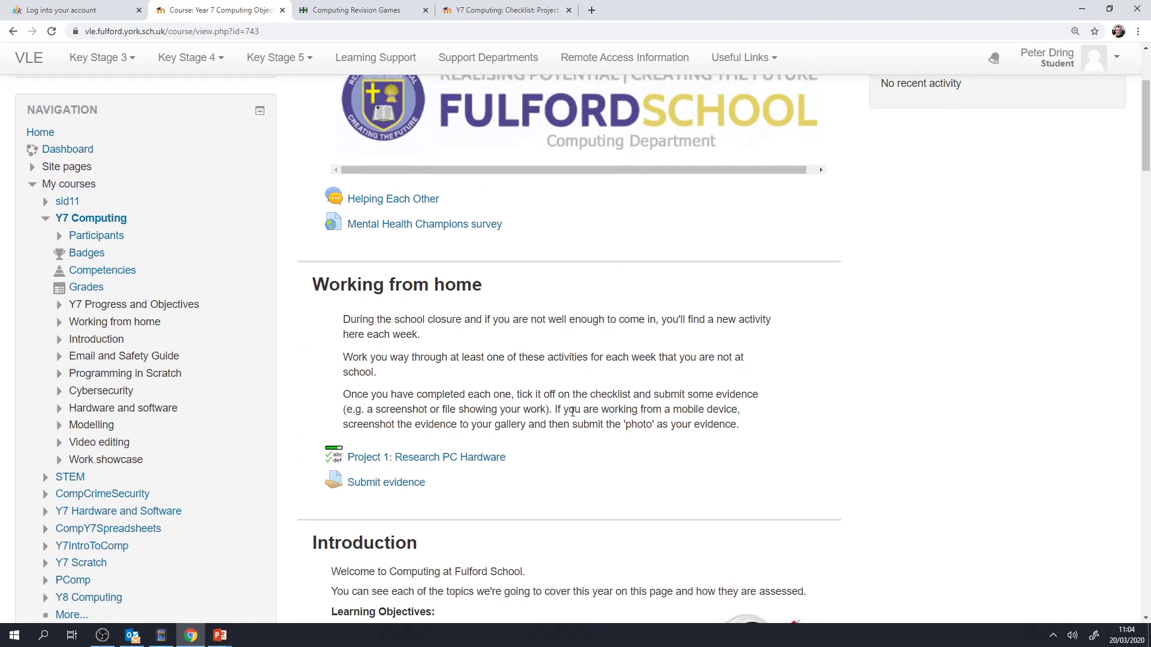
{"action": "mouse_move", "coordinate": [539, 407]}
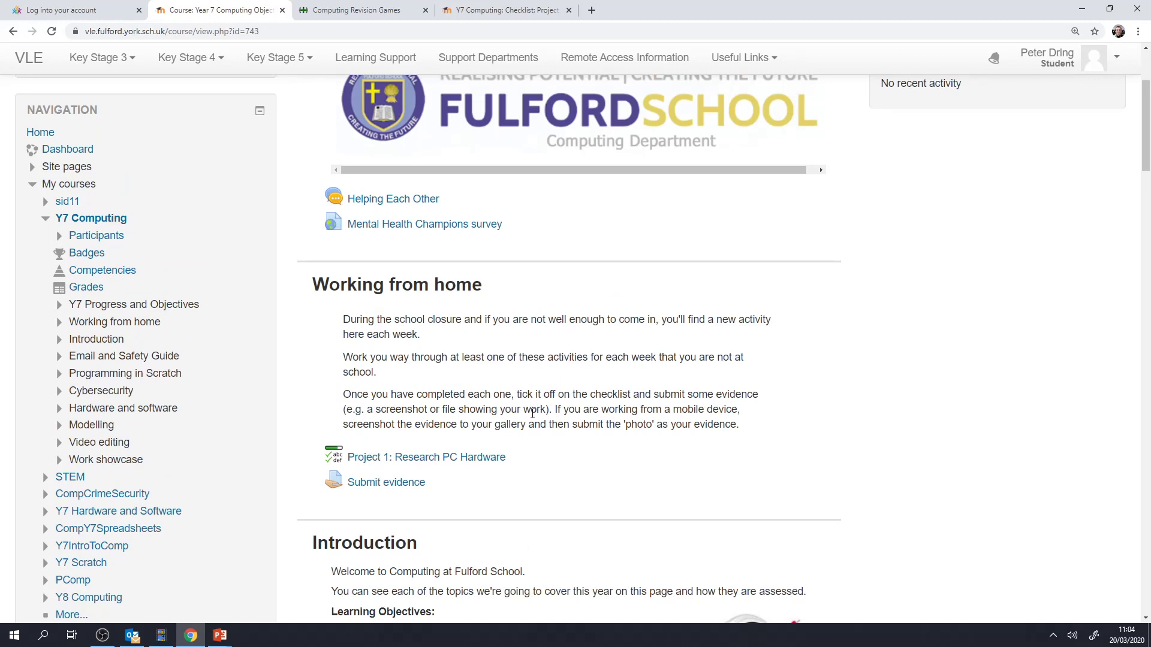
{"action": "mouse_move", "coordinate": [386, 462]}
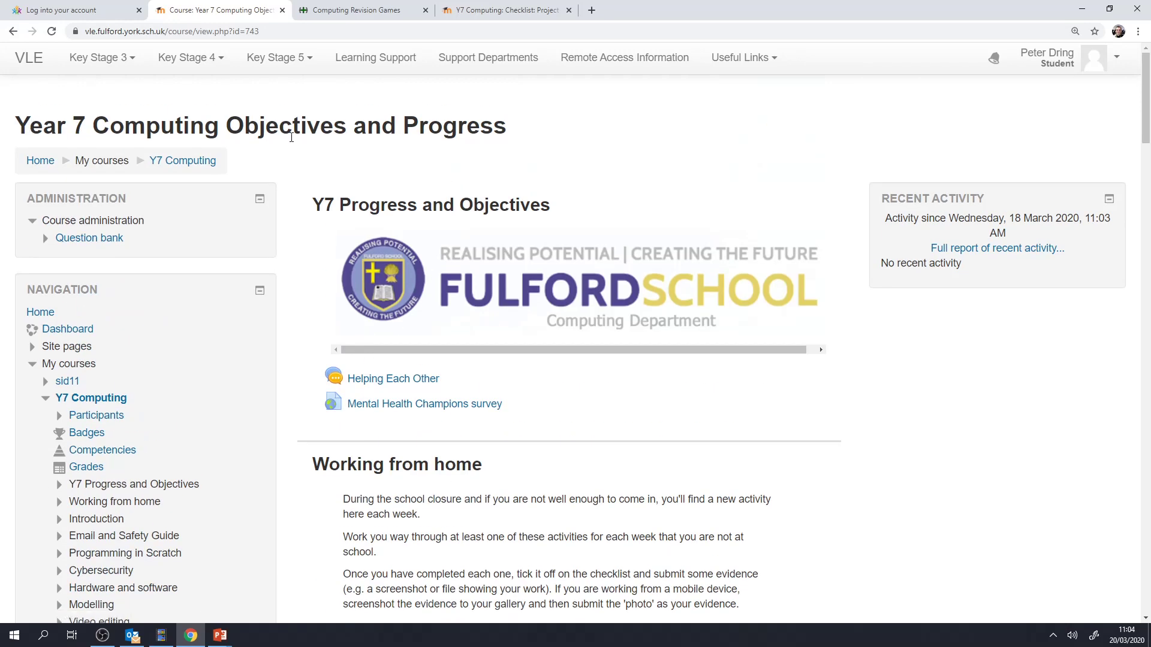
{"action": "scroll", "scroll_direction": "down", "scroll_amount": 3}
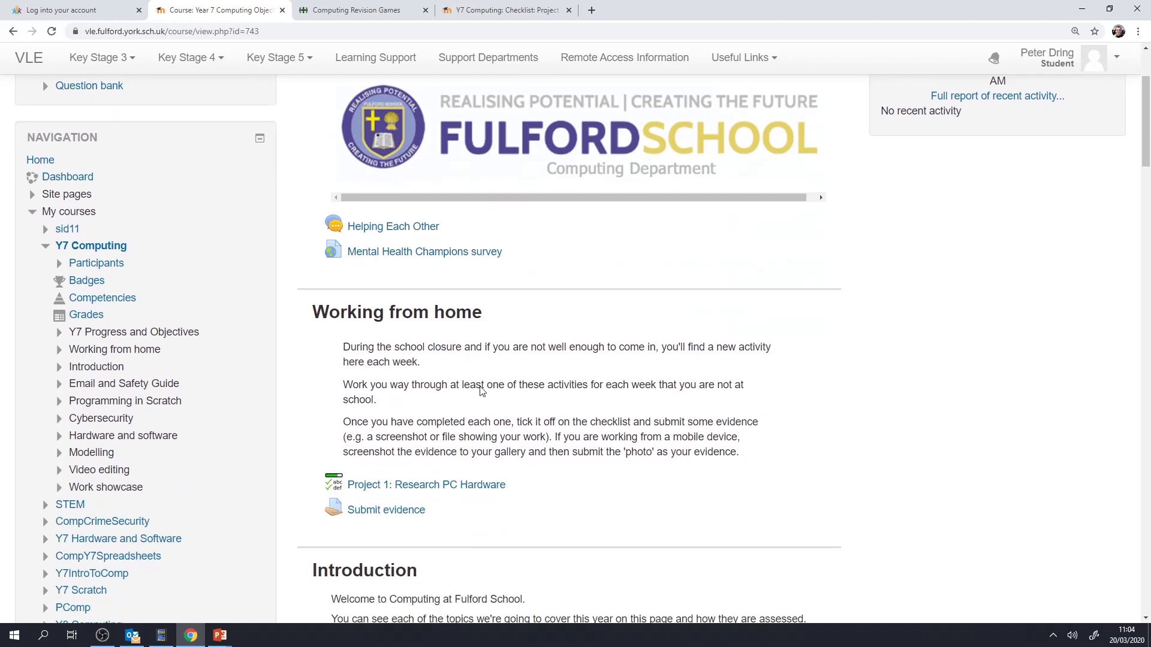
{"action": "scroll", "scroll_direction": "down", "scroll_amount": 3}
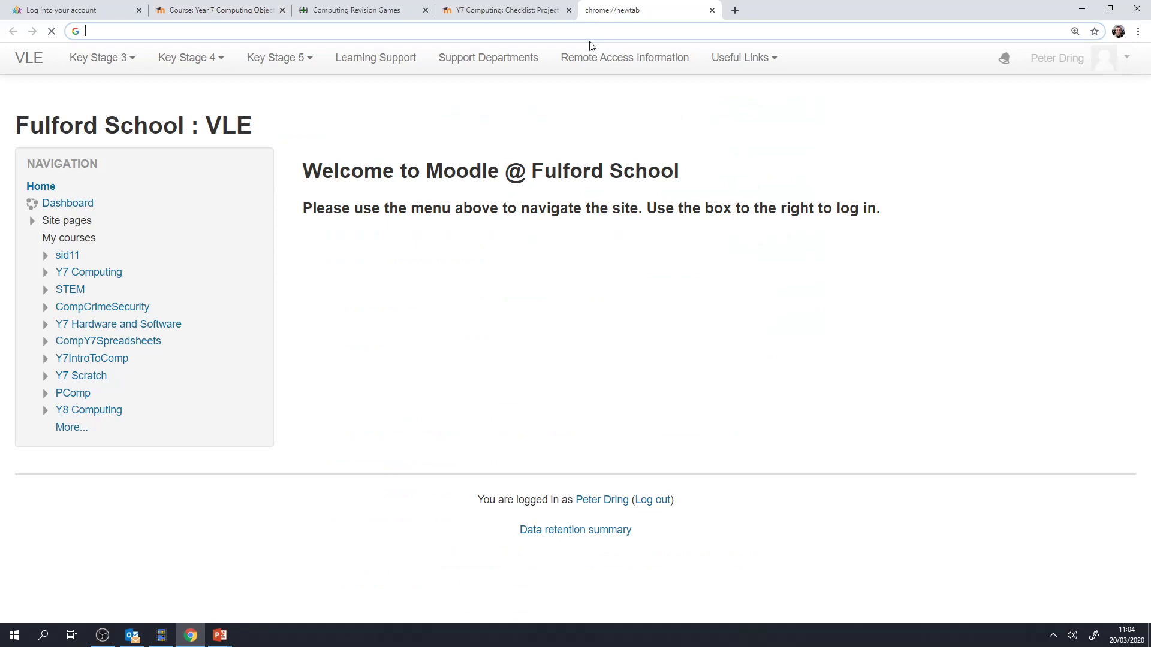
{"action": "type", "text": "go"}
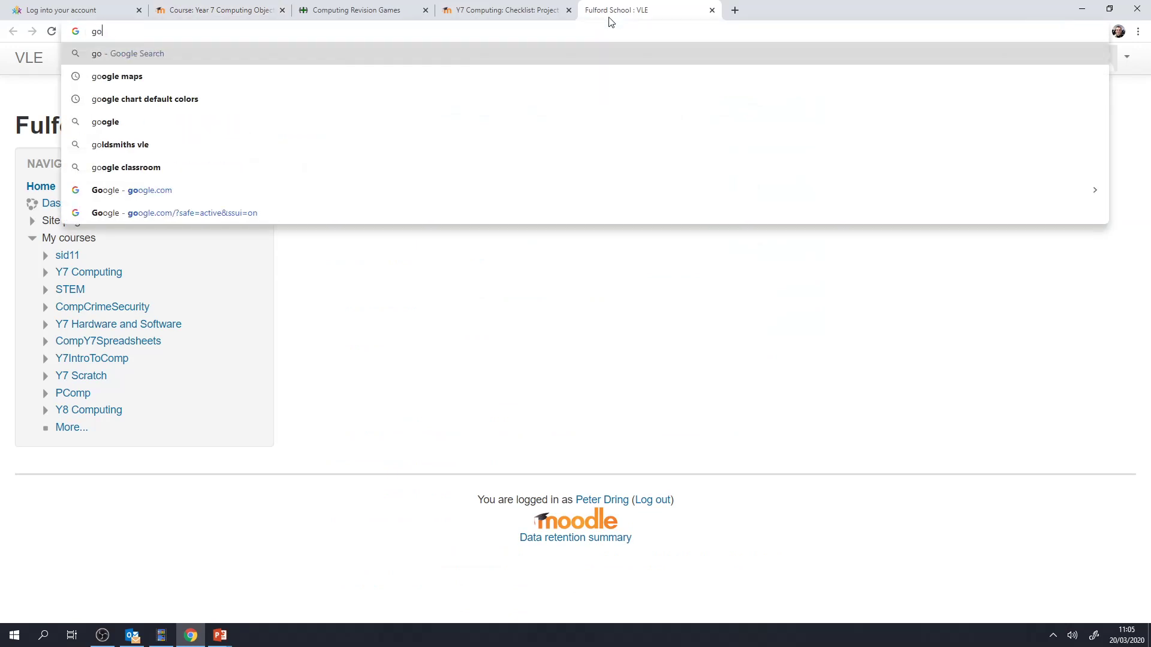
{"action": "left_click", "coordinate": [174, 213]}
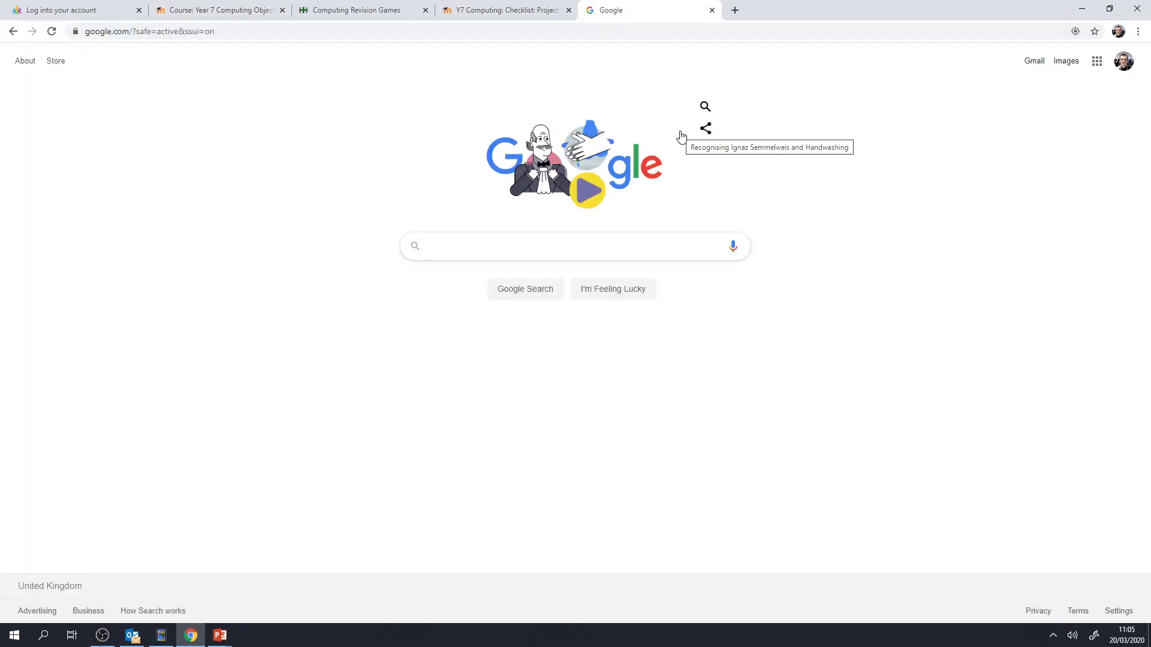
{"action": "type", "text": "fu"}
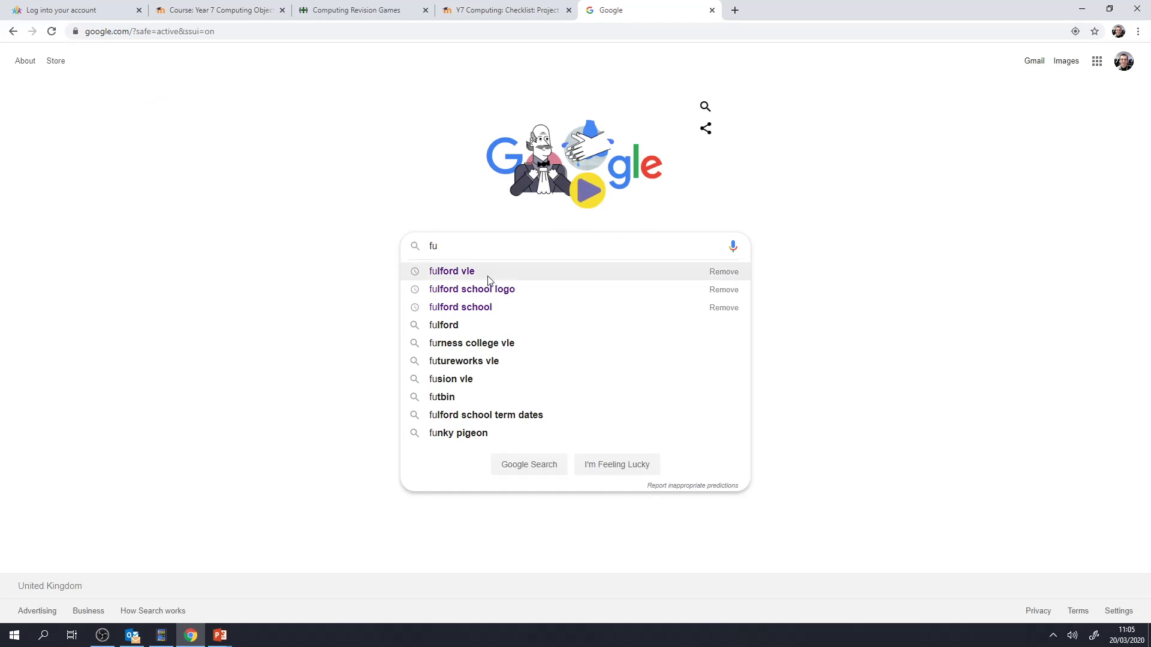
{"action": "left_click", "coordinate": [450, 271]}
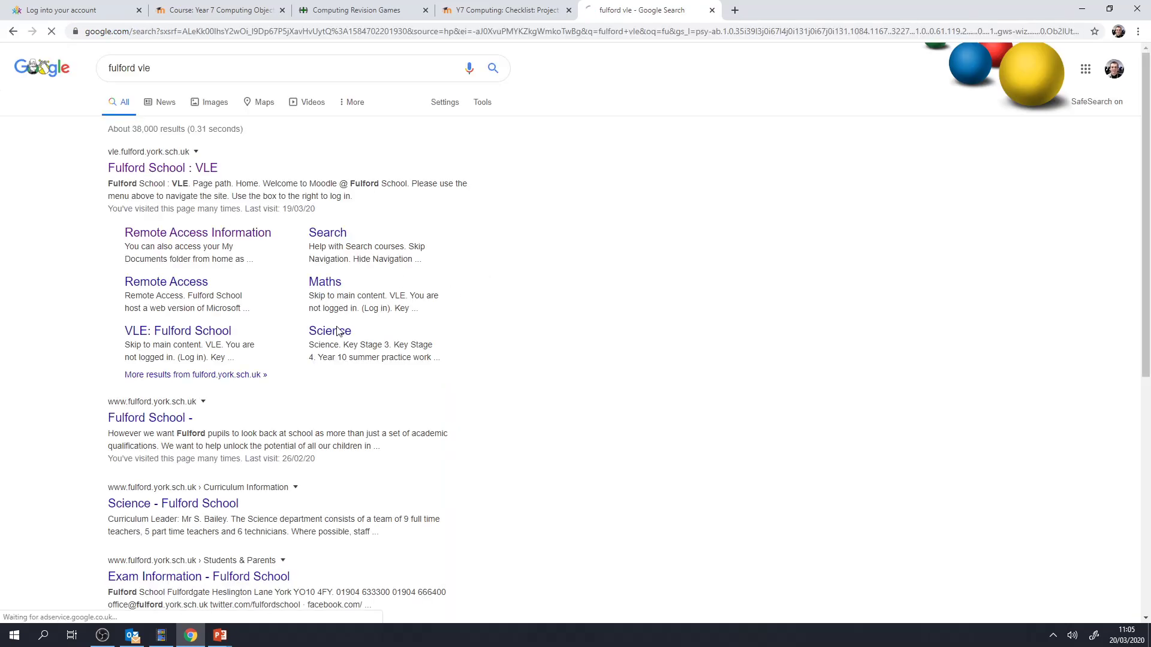
{"action": "left_click", "coordinate": [163, 168]}
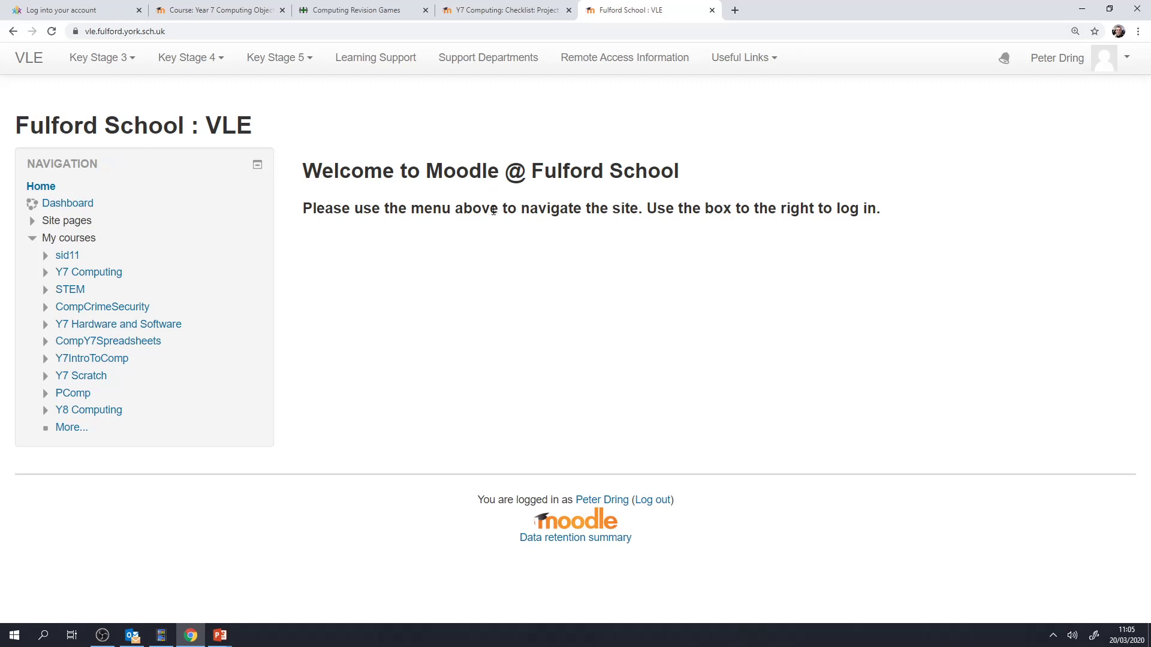
Enter the Y7 Computing course and open its Project 1: Research PC Hardware checklist.
{"action": "left_click", "coordinate": [98, 57]}
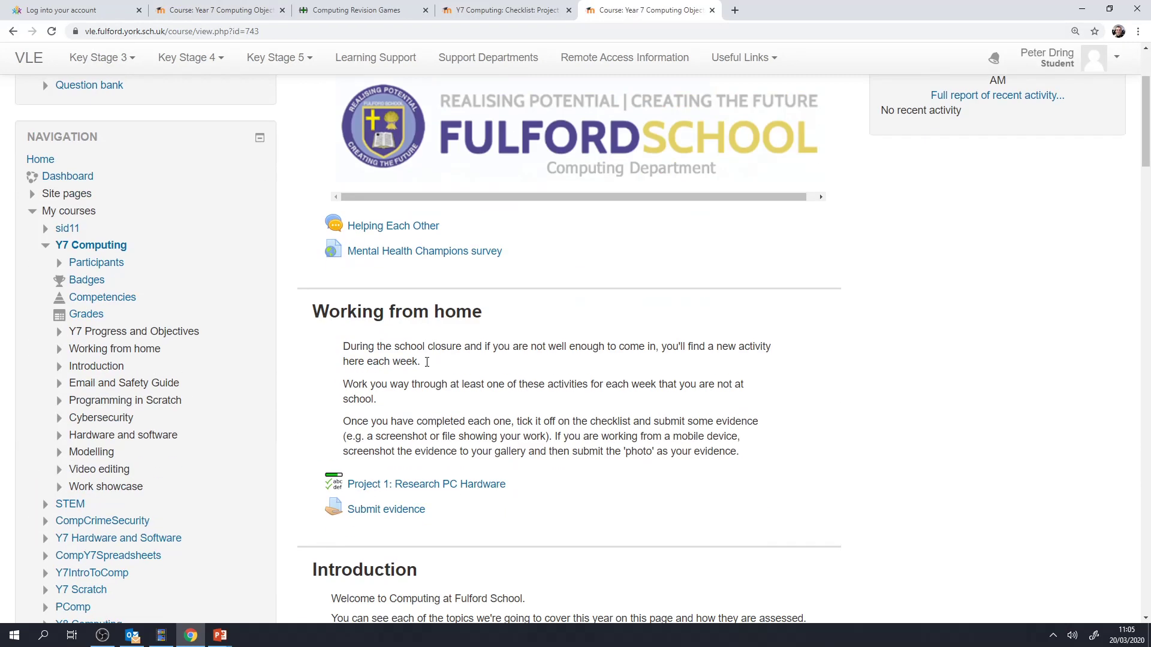
{"action": "scroll", "scroll_direction": "down", "scroll_amount": 3}
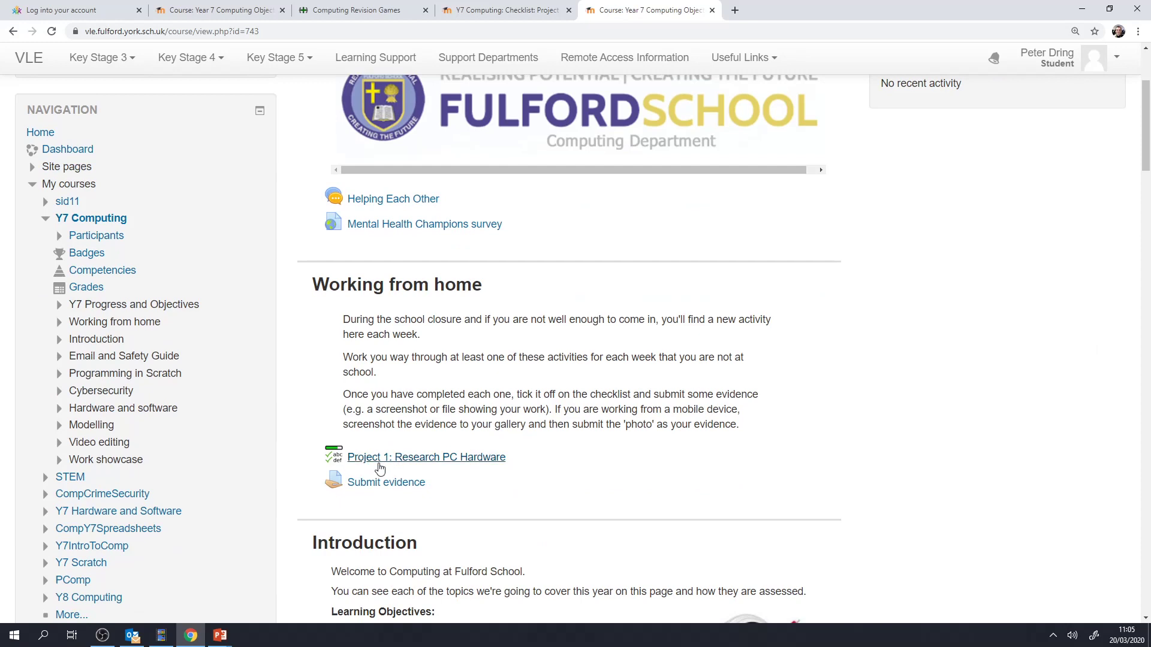
{"action": "mouse_move", "coordinate": [449, 466]}
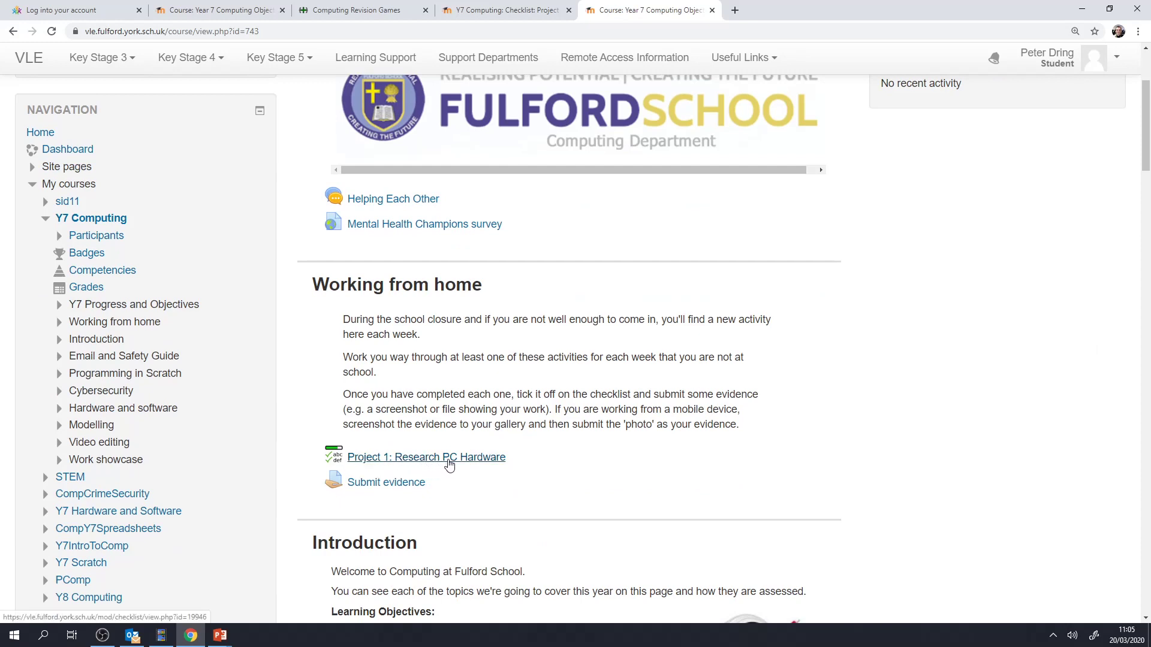
{"action": "left_click", "coordinate": [426, 458]}
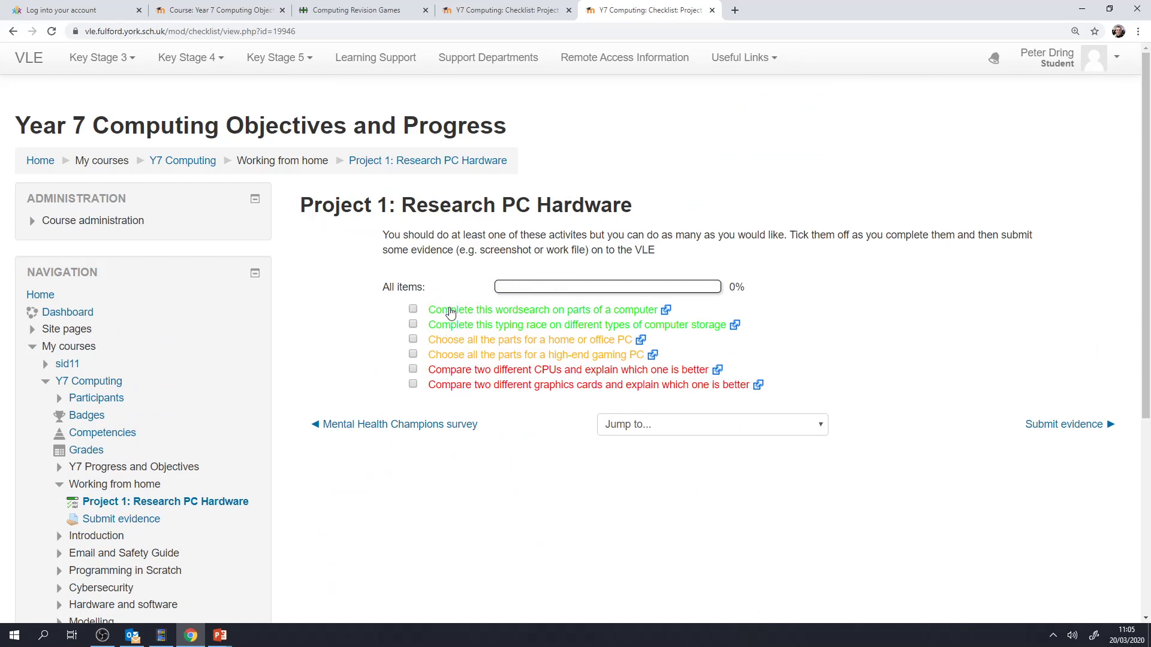
{"action": "mouse_move", "coordinate": [465, 325]}
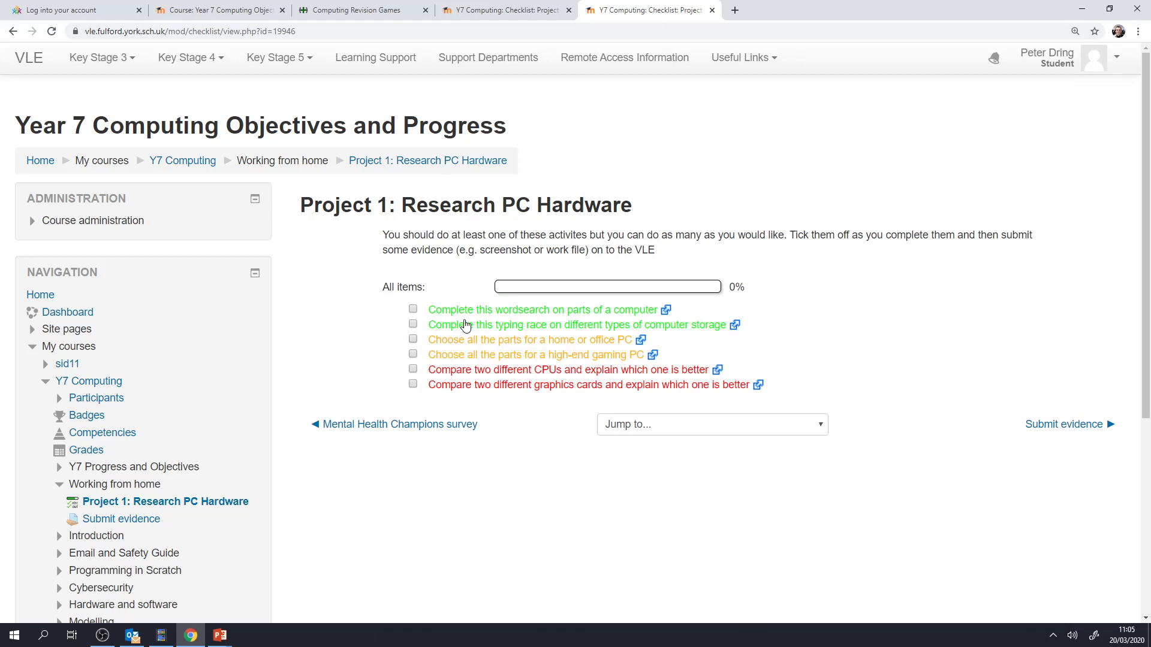
{"action": "mouse_move", "coordinate": [482, 314]}
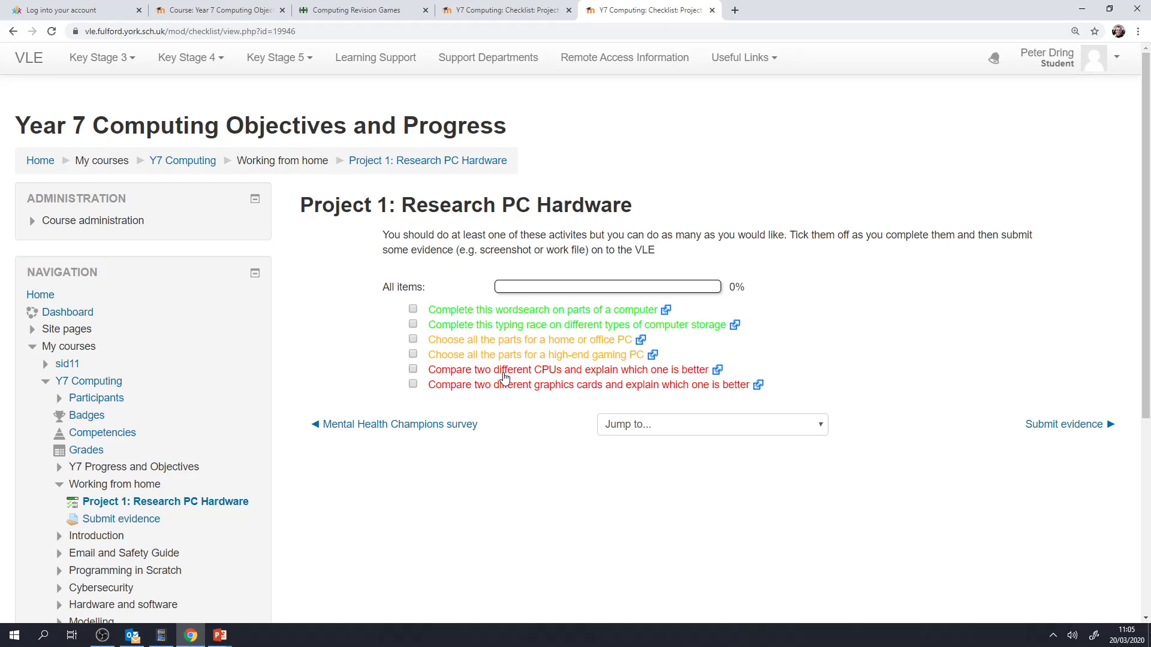
{"action": "mouse_move", "coordinate": [455, 333]}
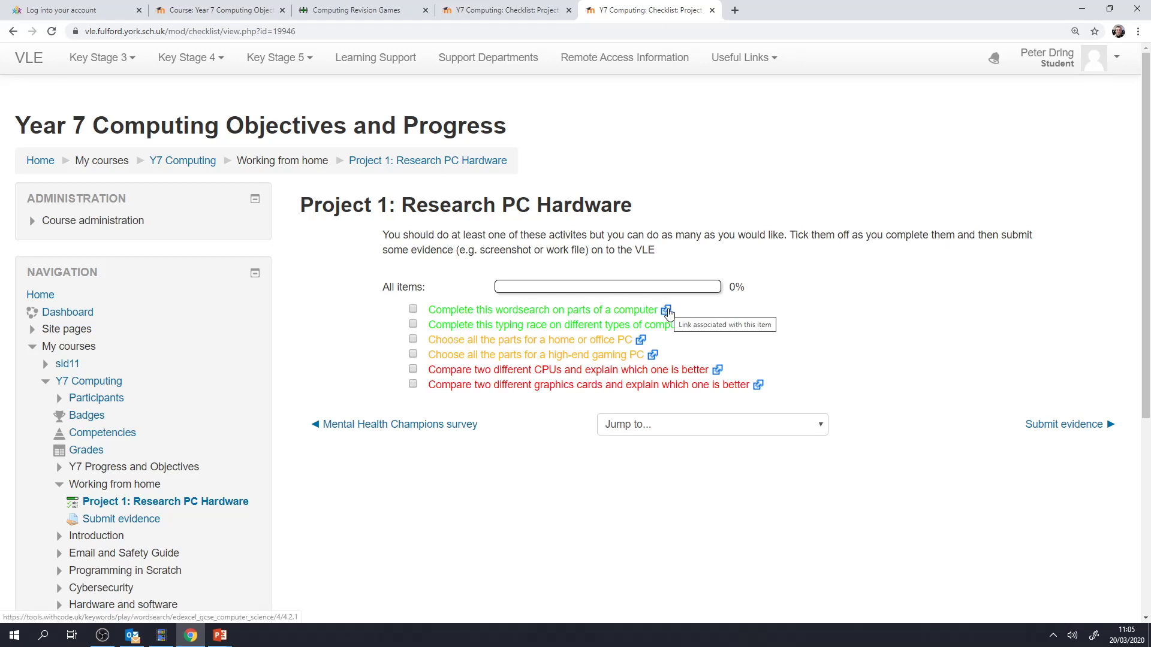
{"action": "mouse_move", "coordinate": [654, 273]}
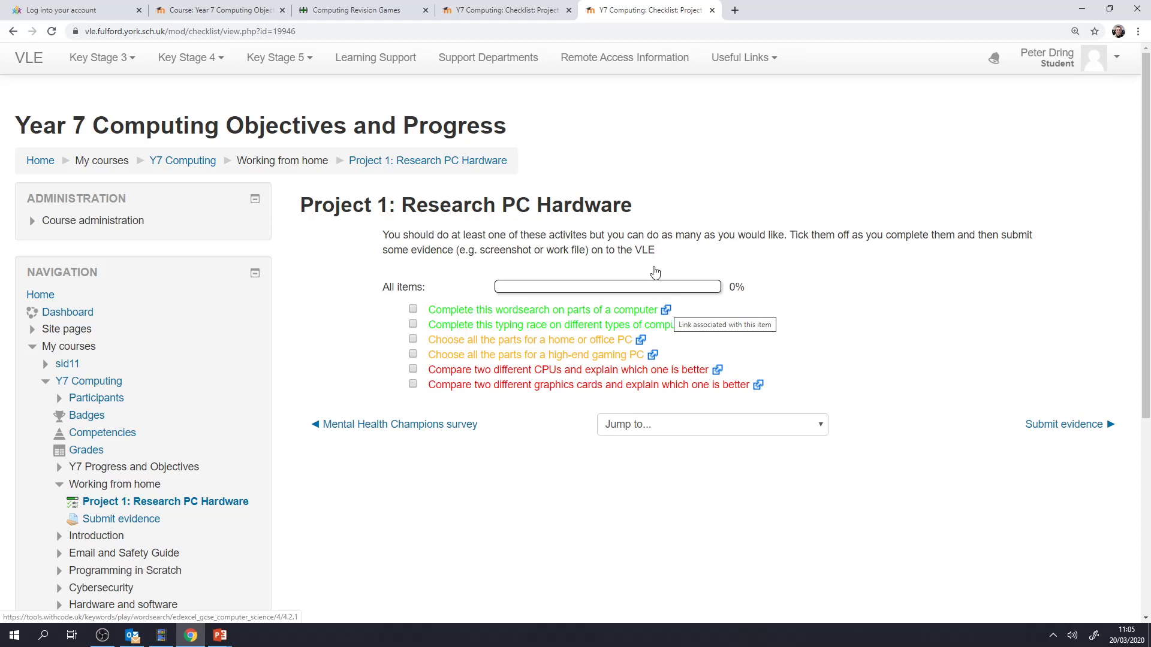
{"action": "mouse_move", "coordinate": [667, 313]}
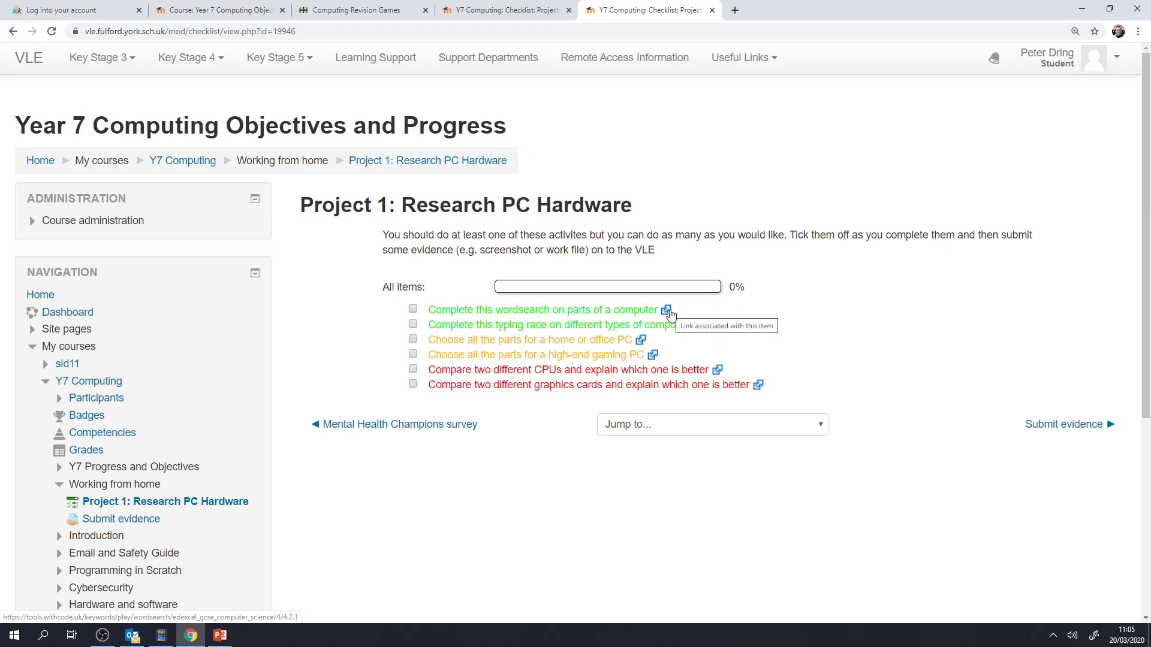
{"action": "mouse_move", "coordinate": [358, 30]}
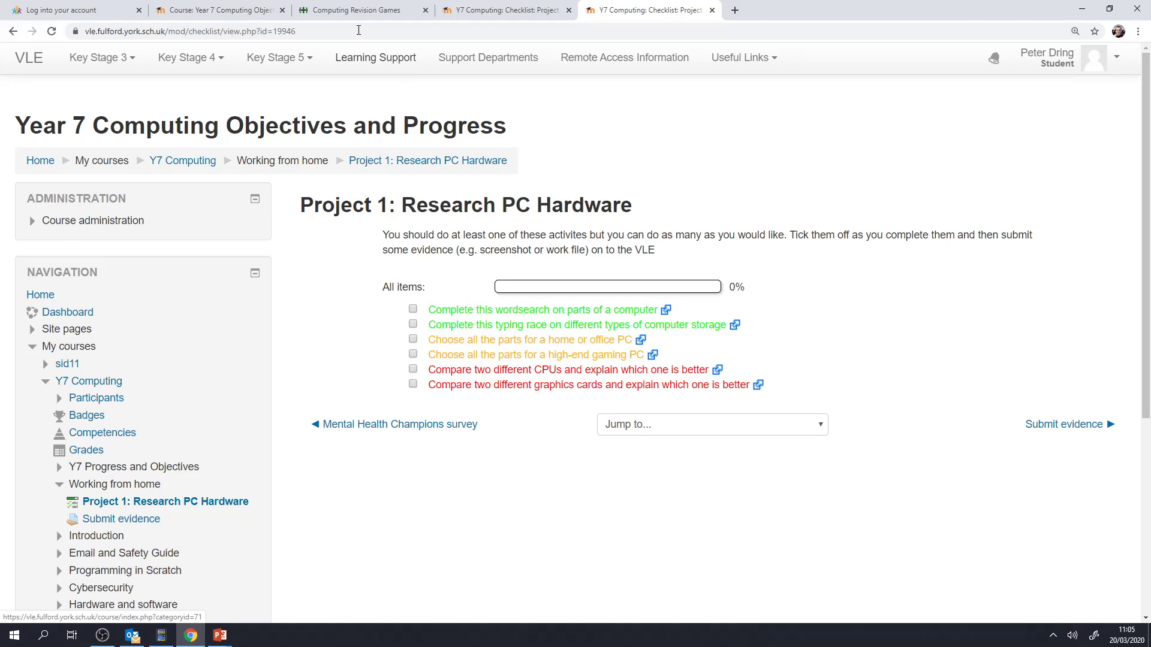
Mark CPU and Input in the parts-of-a-computer wordsearch, then return to the course page.
{"action": "left_click", "coordinate": [356, 9]}
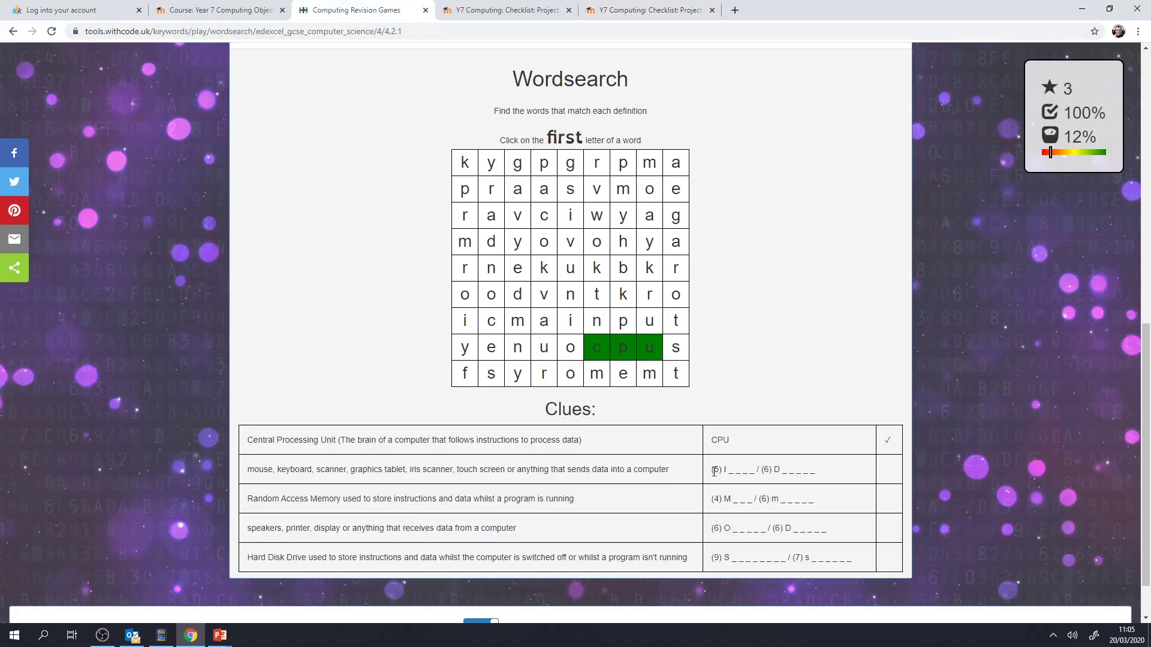
{"action": "mouse_move", "coordinate": [252, 474]}
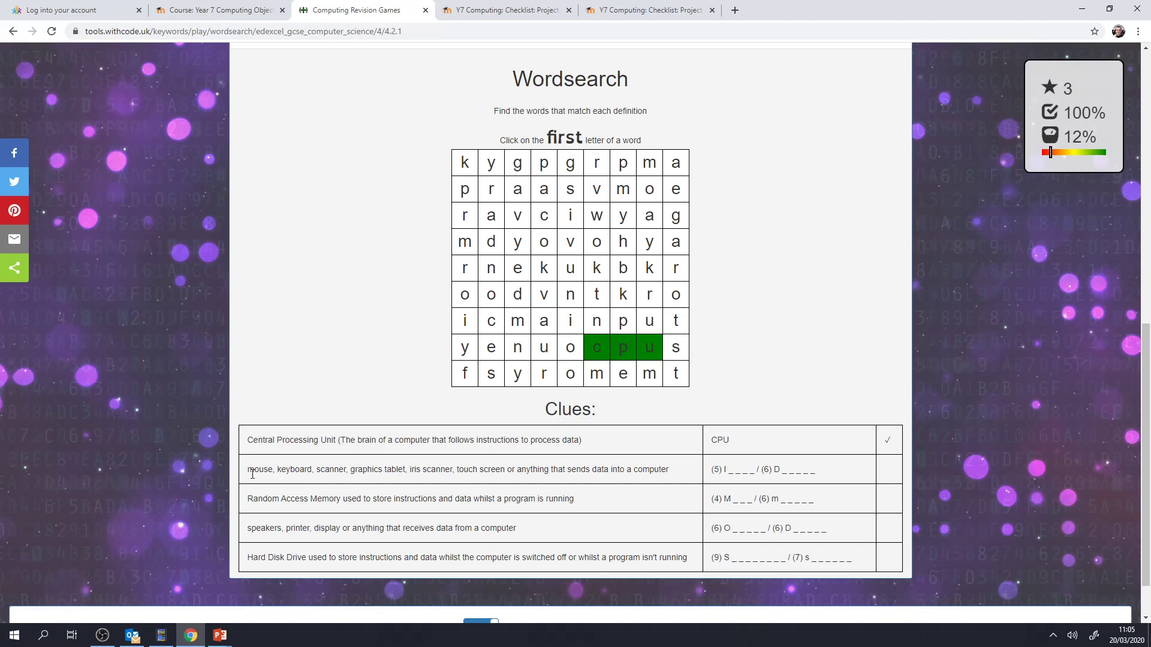
{"action": "mouse_move", "coordinate": [426, 470]}
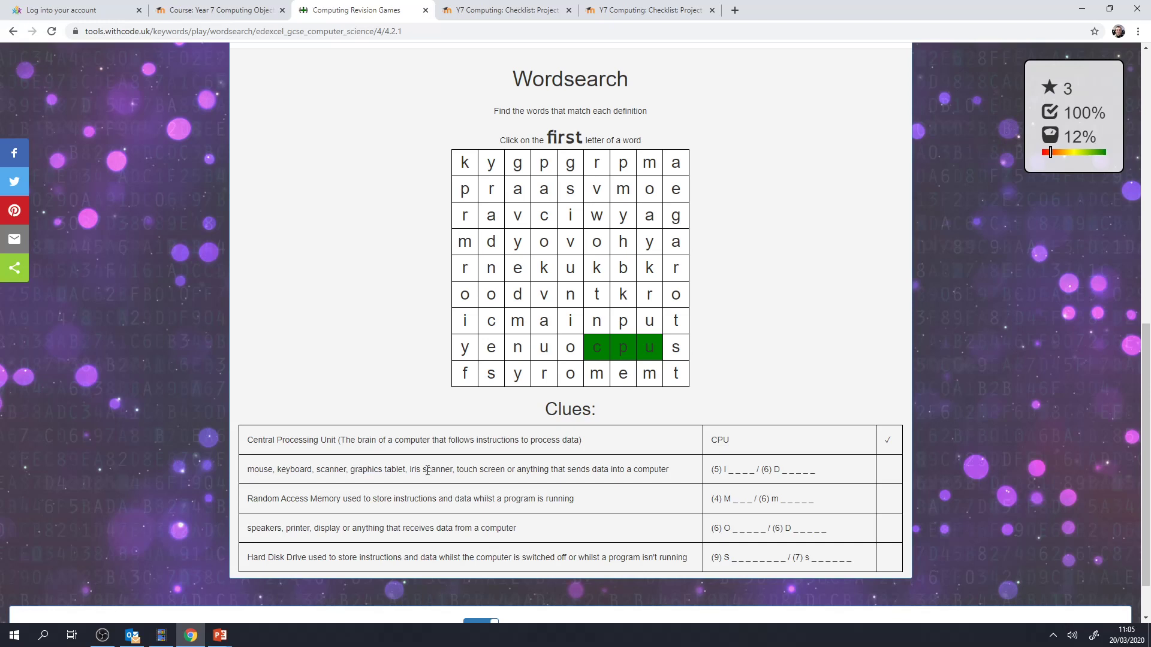
{"action": "mouse_move", "coordinate": [770, 396]}
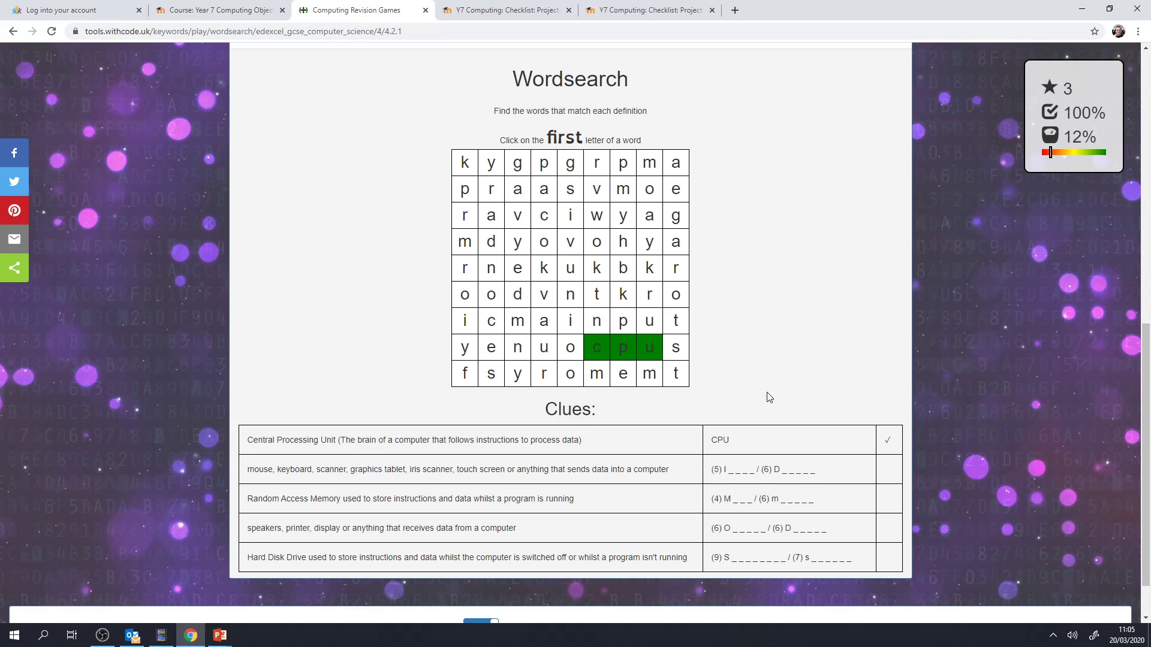
{"action": "left_click", "coordinate": [570, 321]}
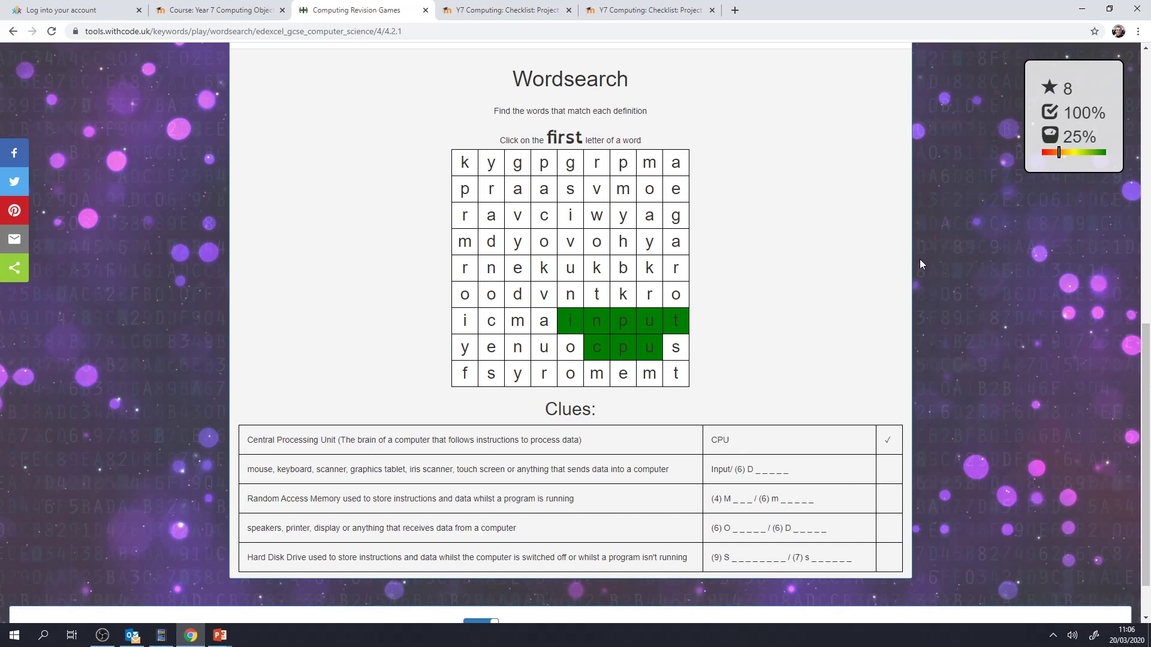
{"action": "mouse_move", "coordinate": [283, 97]}
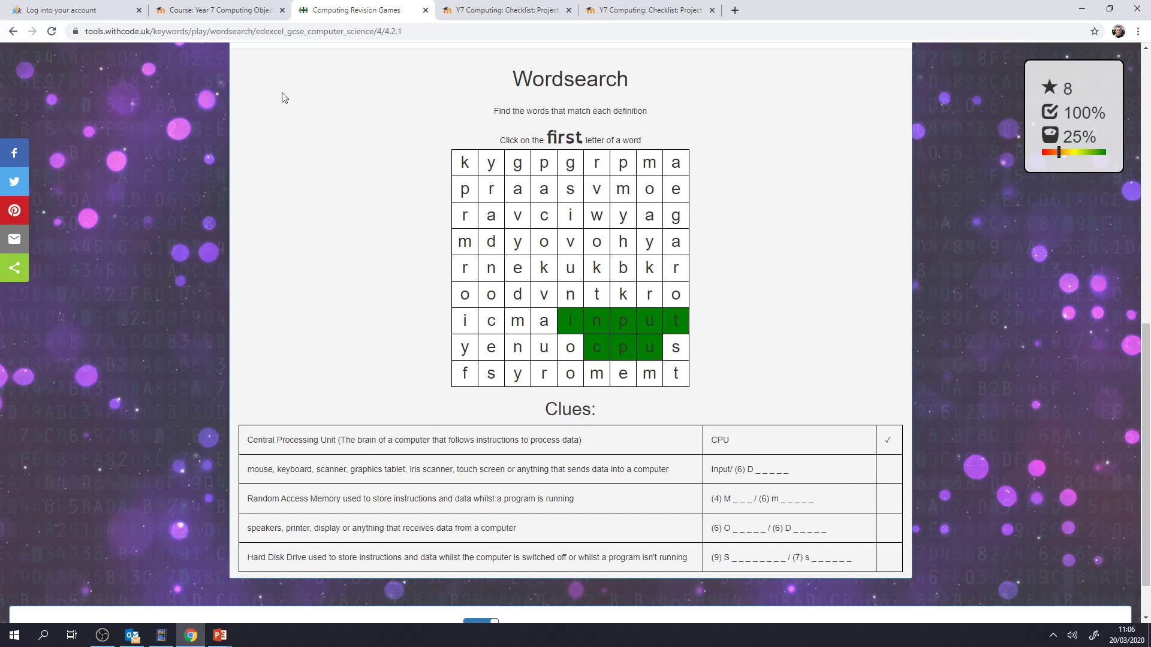
{"action": "mouse_move", "coordinate": [251, 84]}
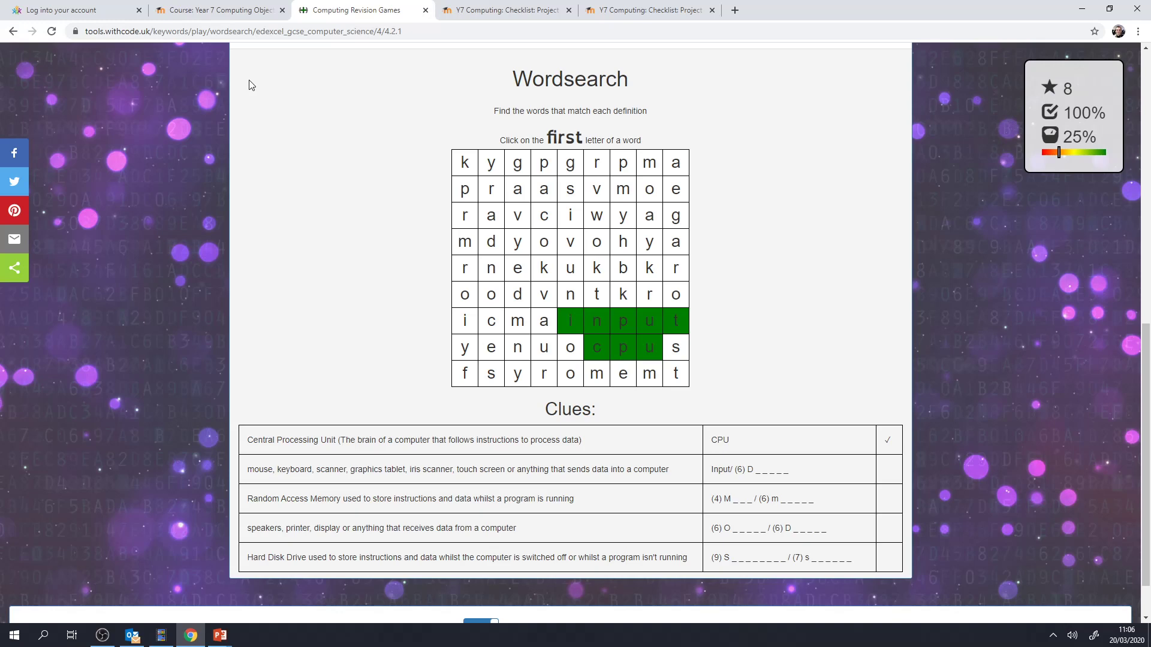
{"action": "left_click", "coordinate": [215, 10]}
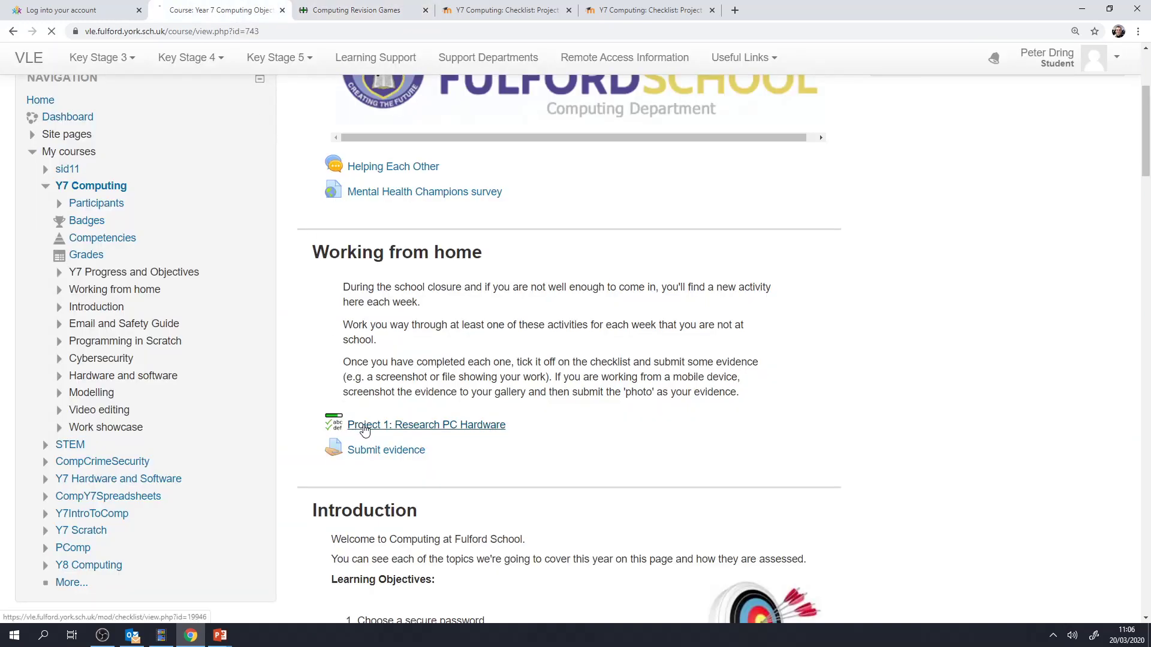
Review the checklist at 17% with the wordsearch ticked, then reach the Submit evidence assignment.
{"action": "left_click", "coordinate": [425, 424]}
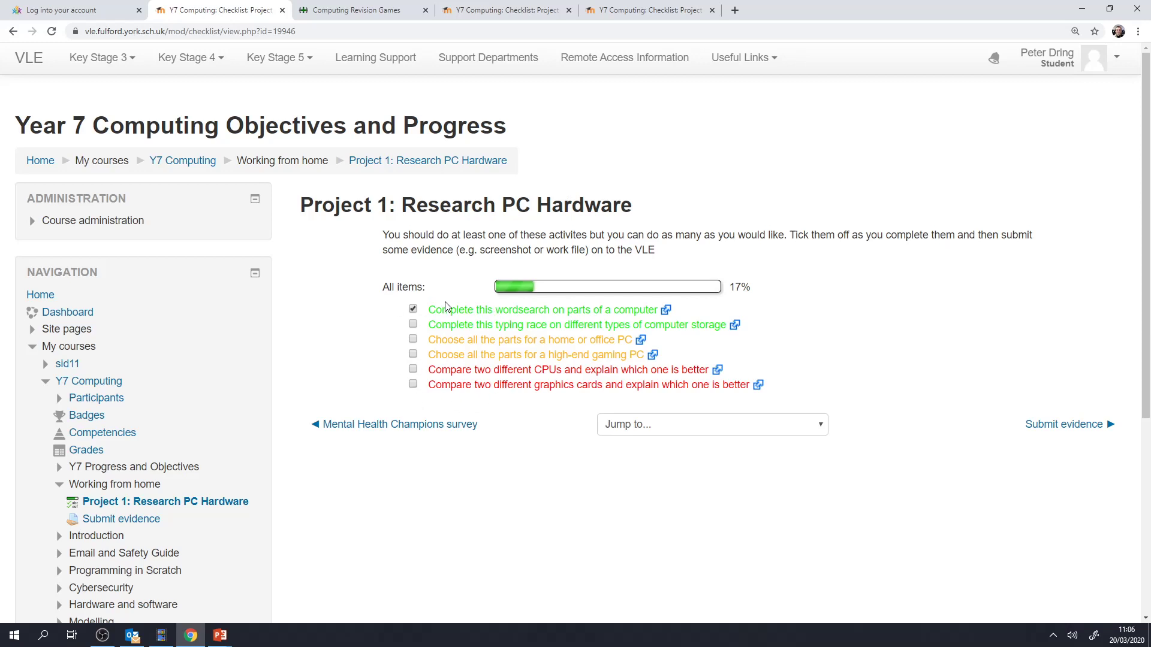
{"action": "left_click", "coordinate": [182, 161]}
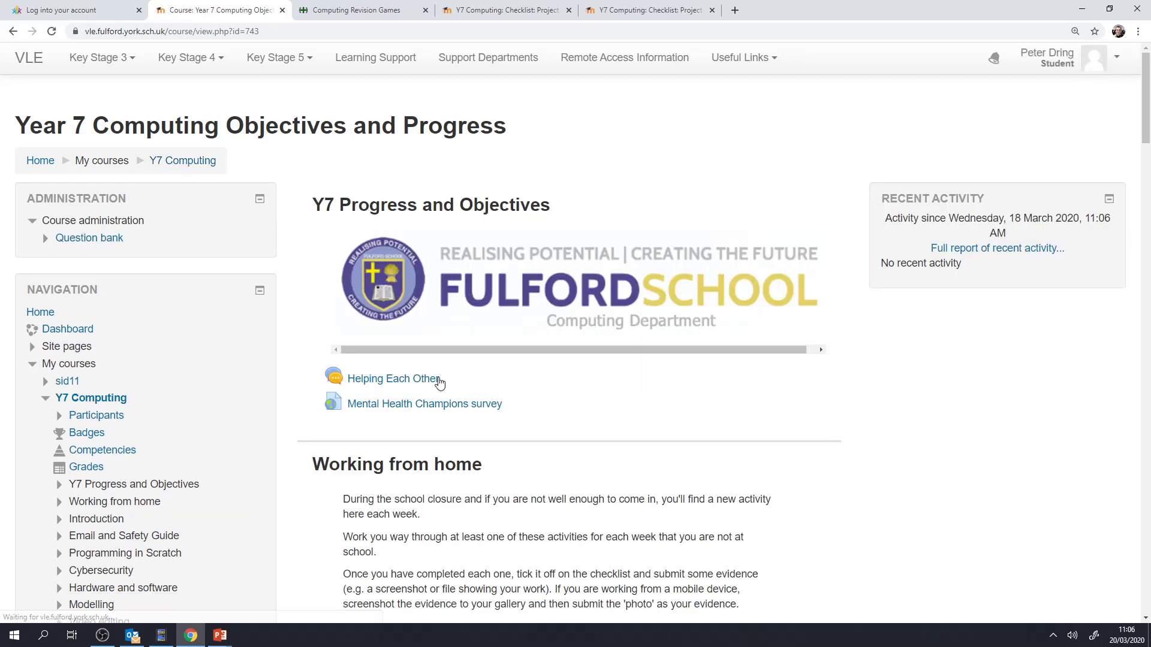
{"action": "scroll", "scroll_direction": "down", "scroll_amount": 3}
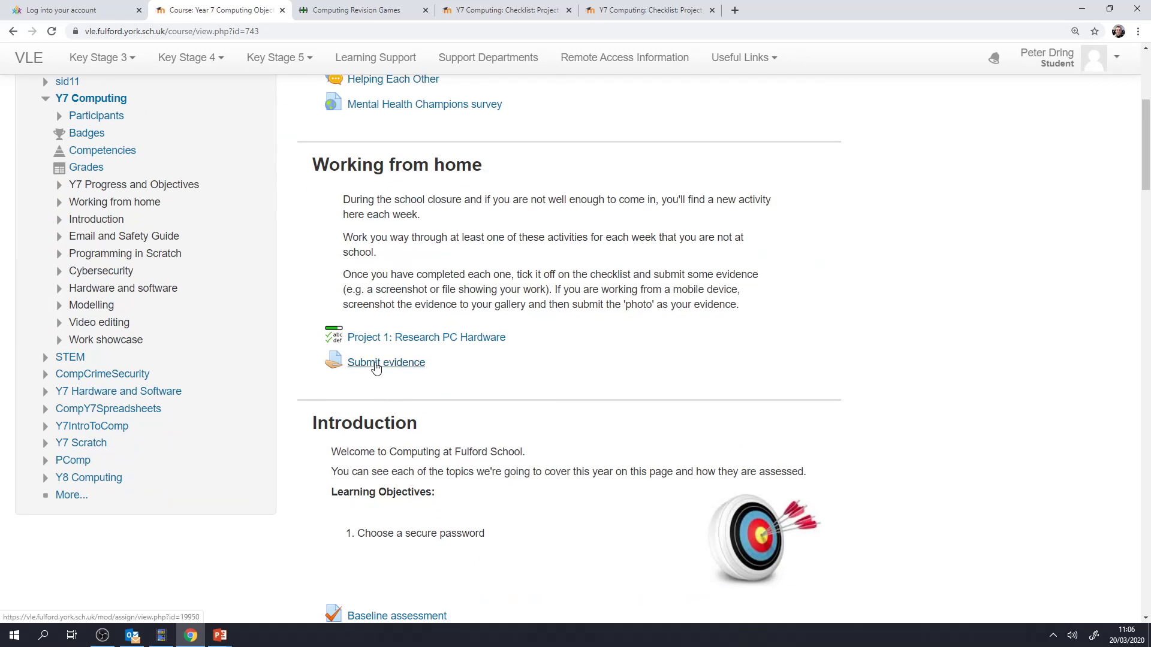
{"action": "mouse_move", "coordinate": [391, 369]}
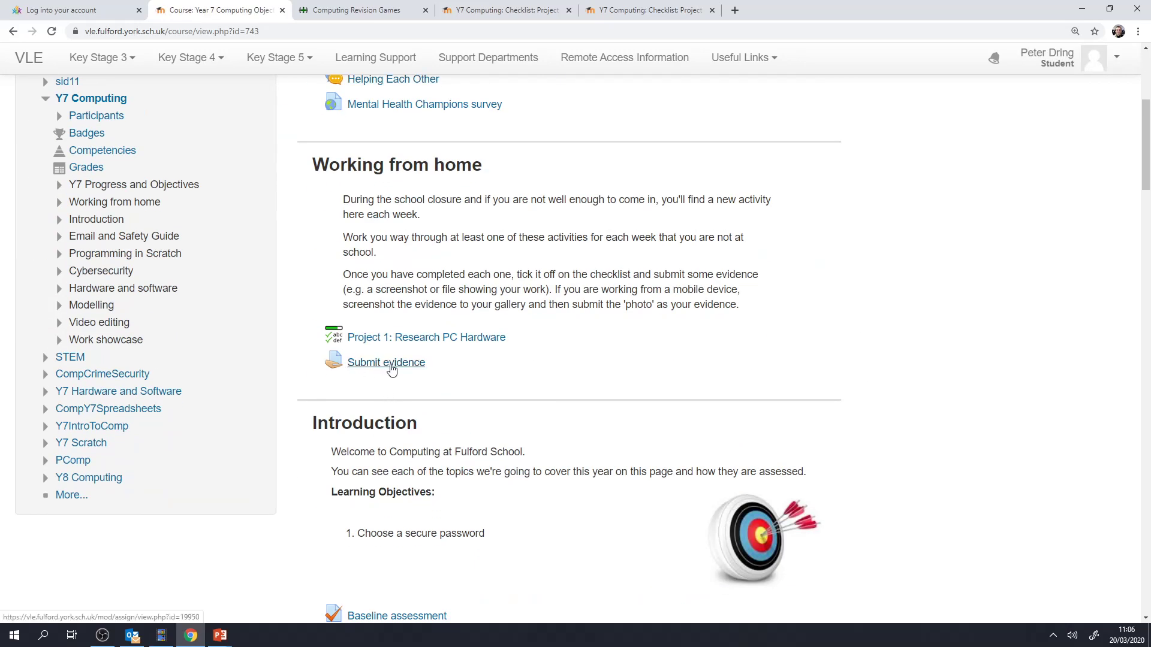
{"action": "left_click", "coordinate": [386, 362]}
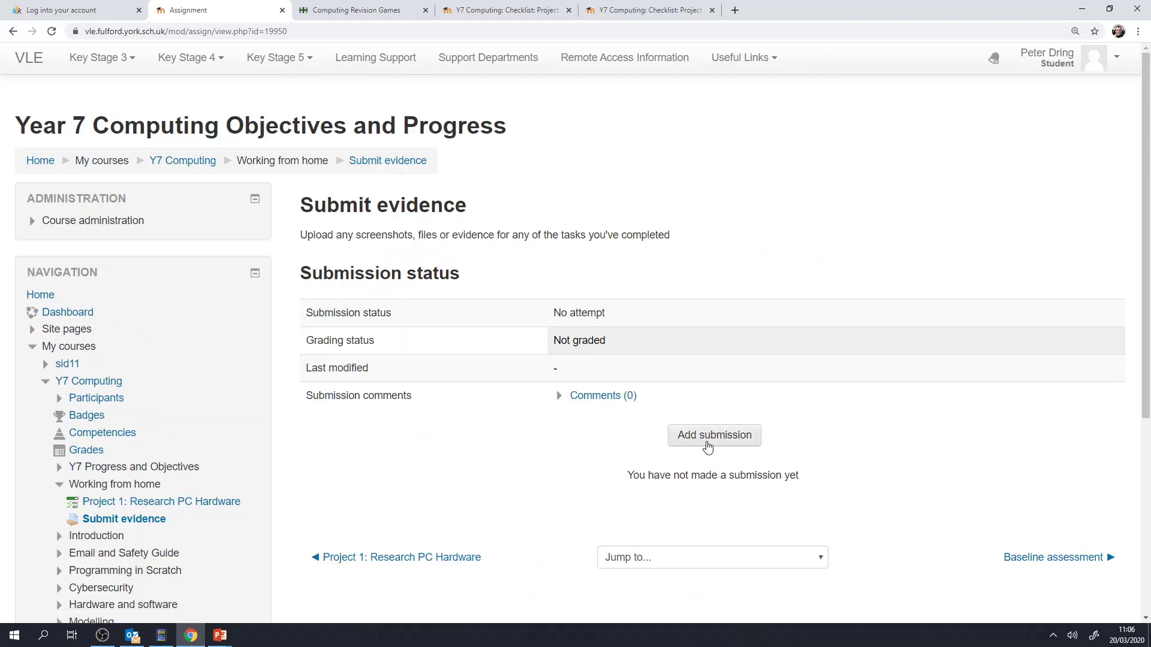
Start an evidence submission, then go back to the checklist and launch the high-end gaming PC task.
{"action": "left_click", "coordinate": [713, 435]}
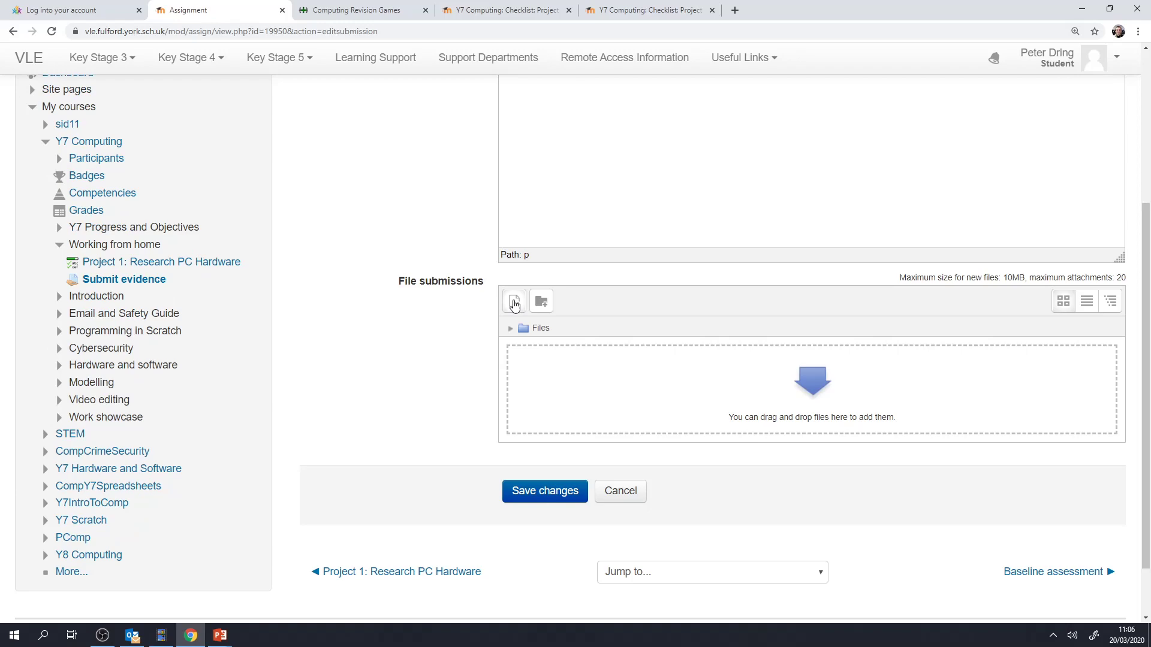
{"action": "mouse_move", "coordinate": [825, 392]}
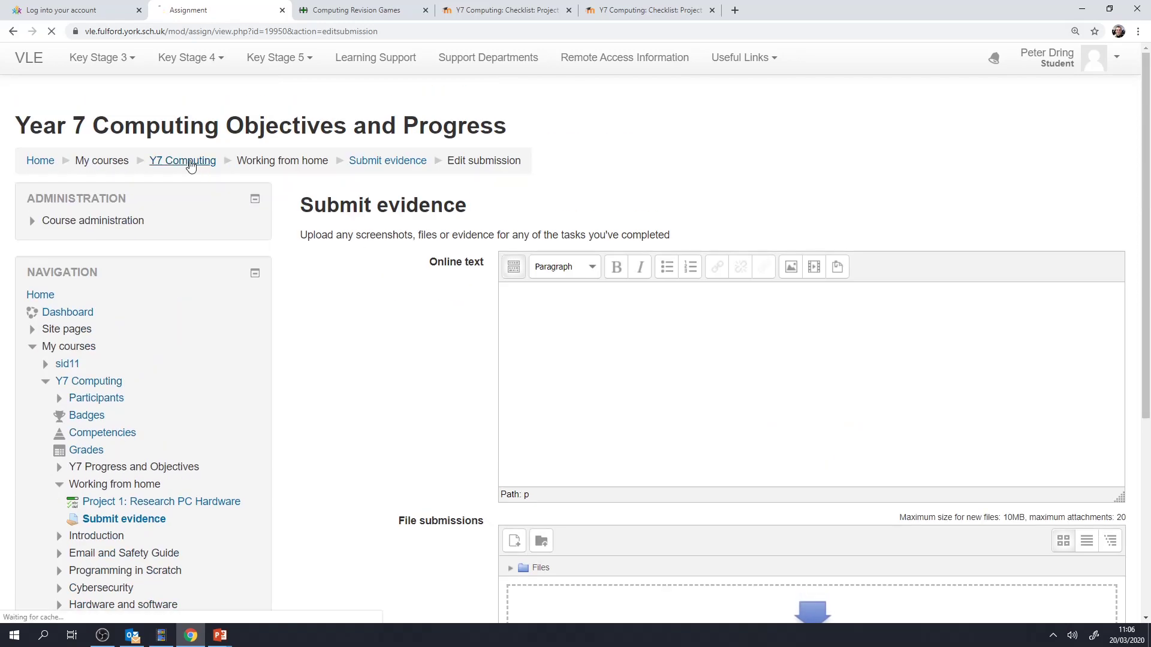
{"action": "left_click", "coordinate": [182, 161]}
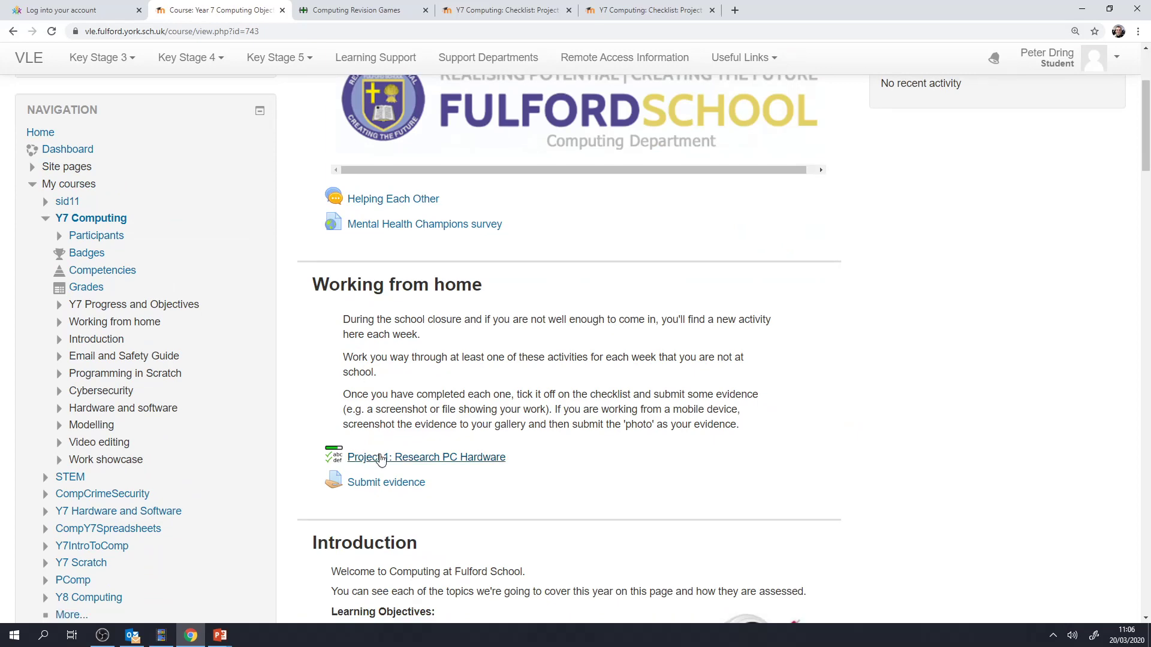
{"action": "left_click", "coordinate": [427, 458]}
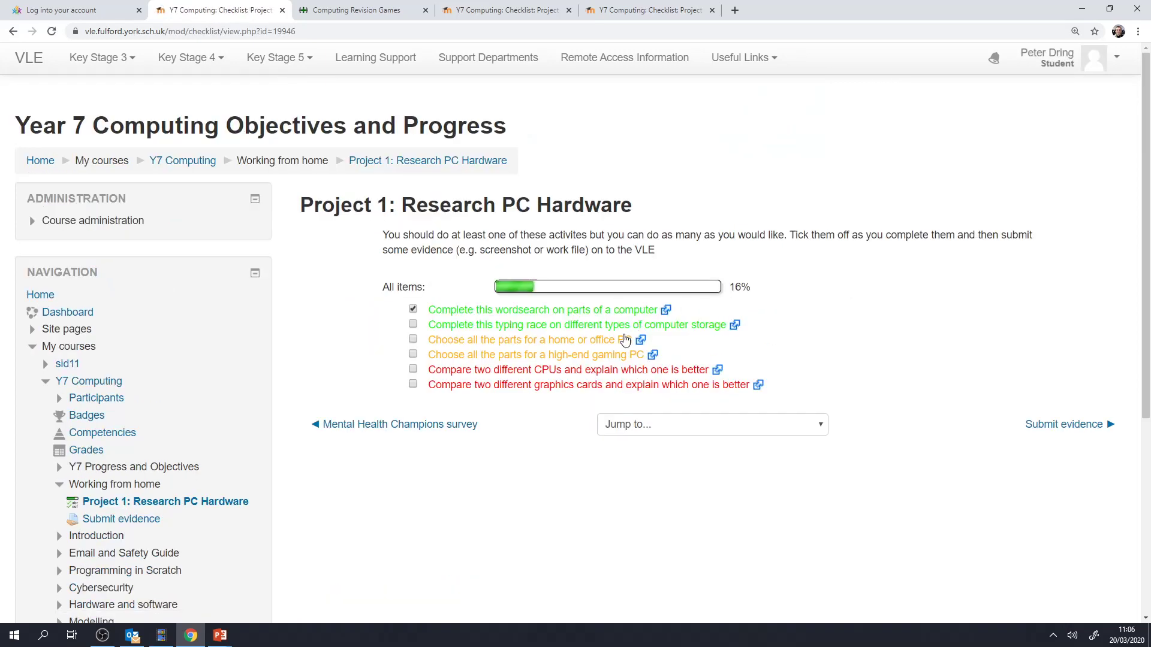
{"action": "mouse_move", "coordinate": [528, 370]}
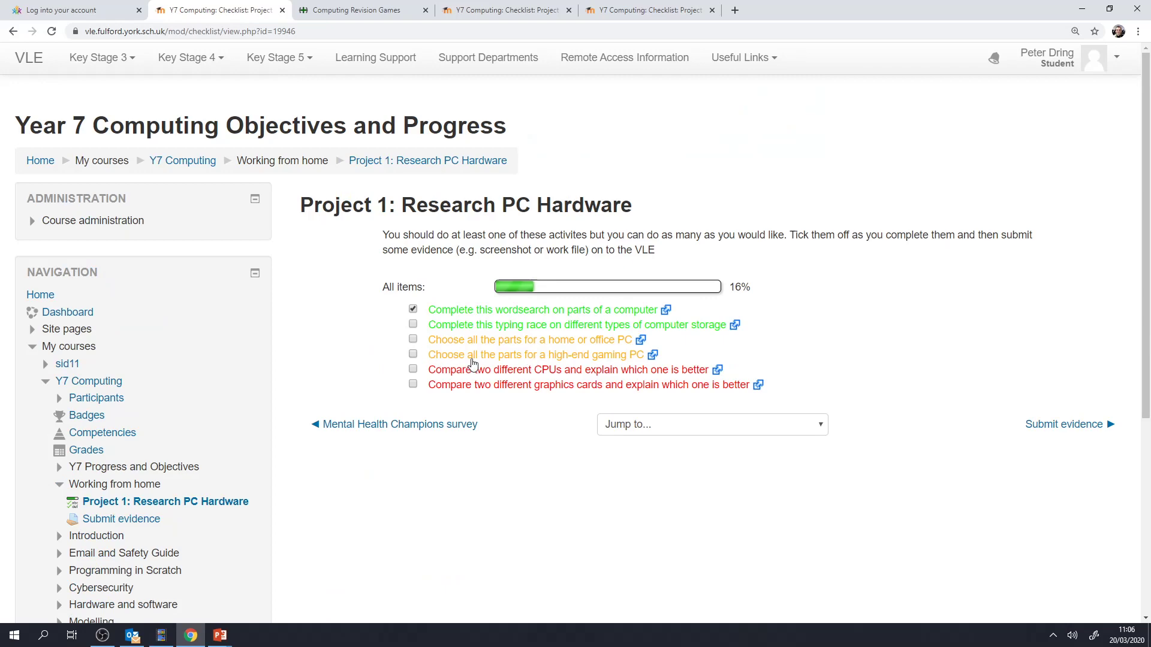
{"action": "left_click", "coordinate": [653, 355]}
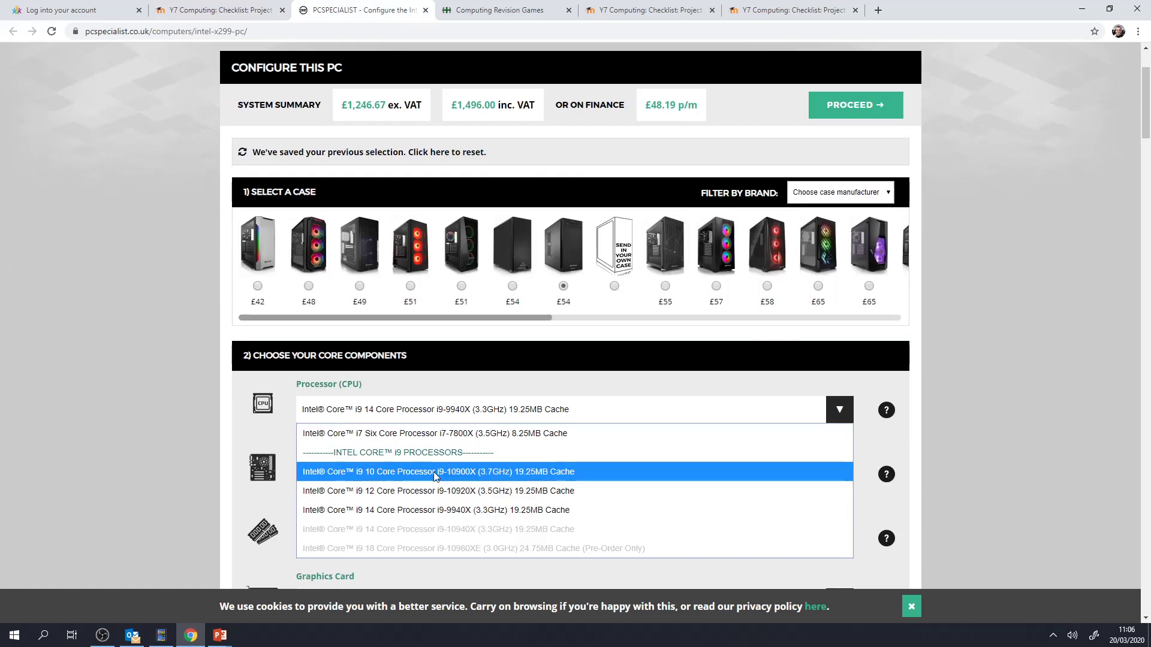
Configure the build with the i9-10900X processor and 16GB DDR4 2400MHz memory, then return to the checklist.
{"action": "left_click", "coordinate": [434, 471]}
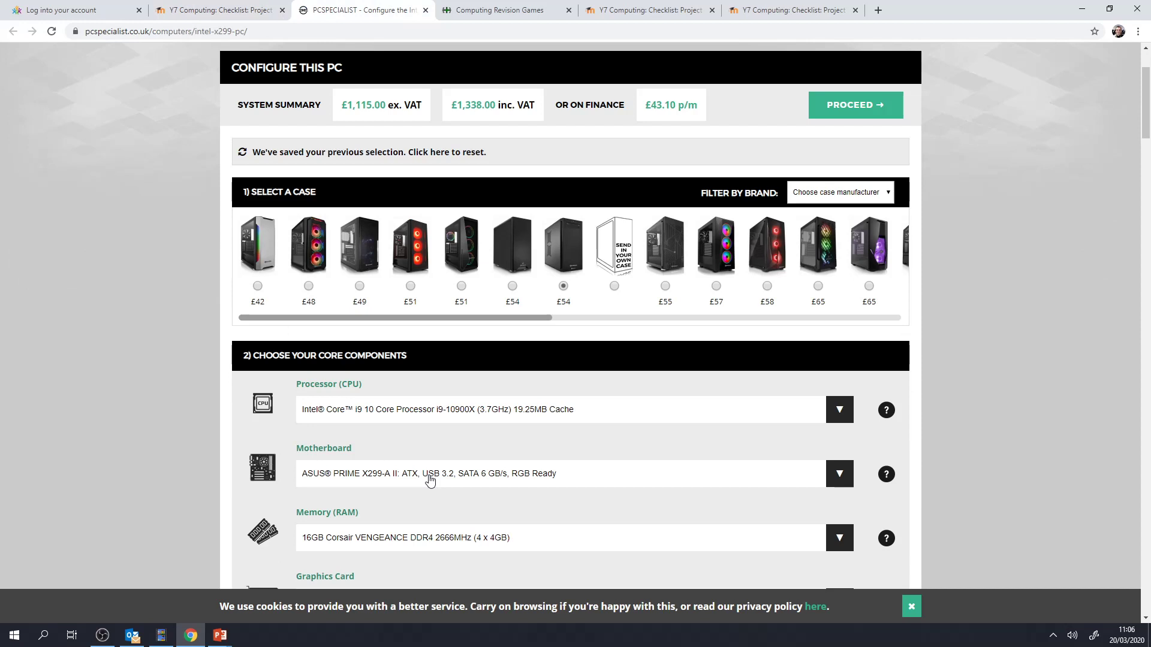
{"action": "mouse_move", "coordinate": [535, 107]}
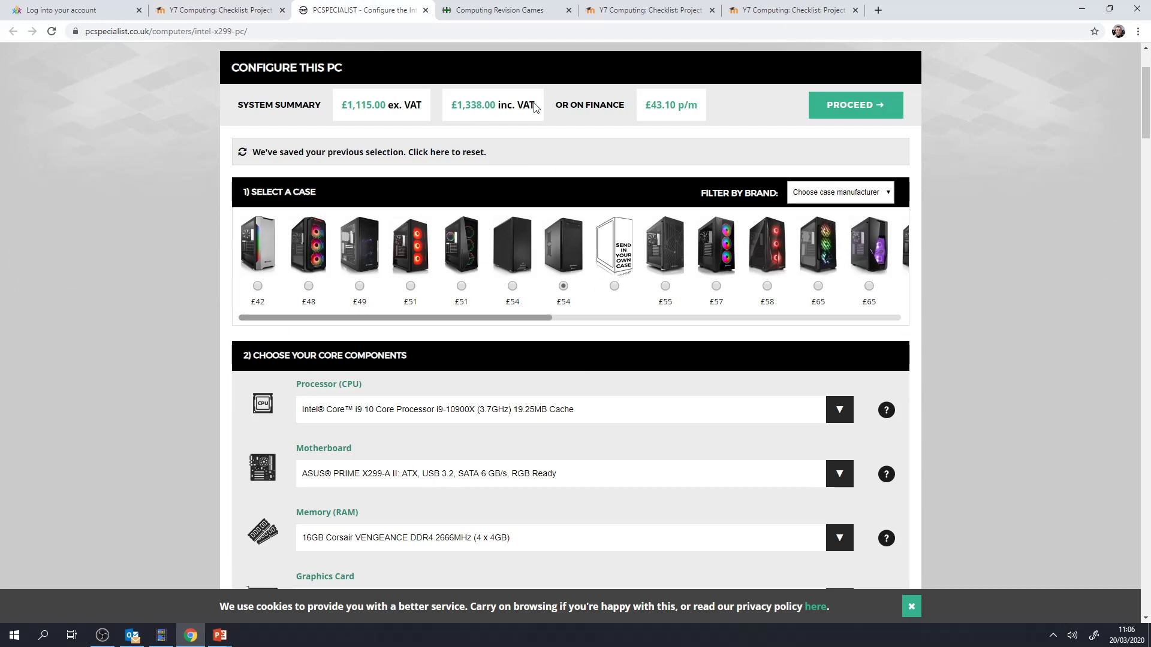
{"action": "mouse_move", "coordinate": [488, 121]}
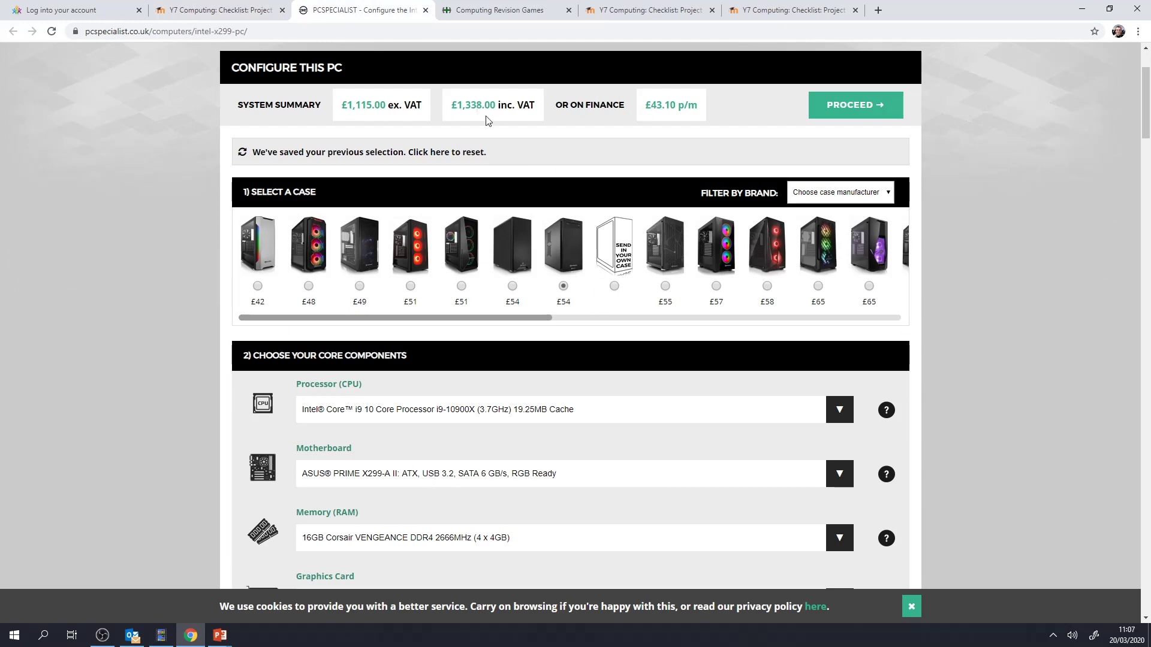
{"action": "left_click", "coordinate": [839, 537]}
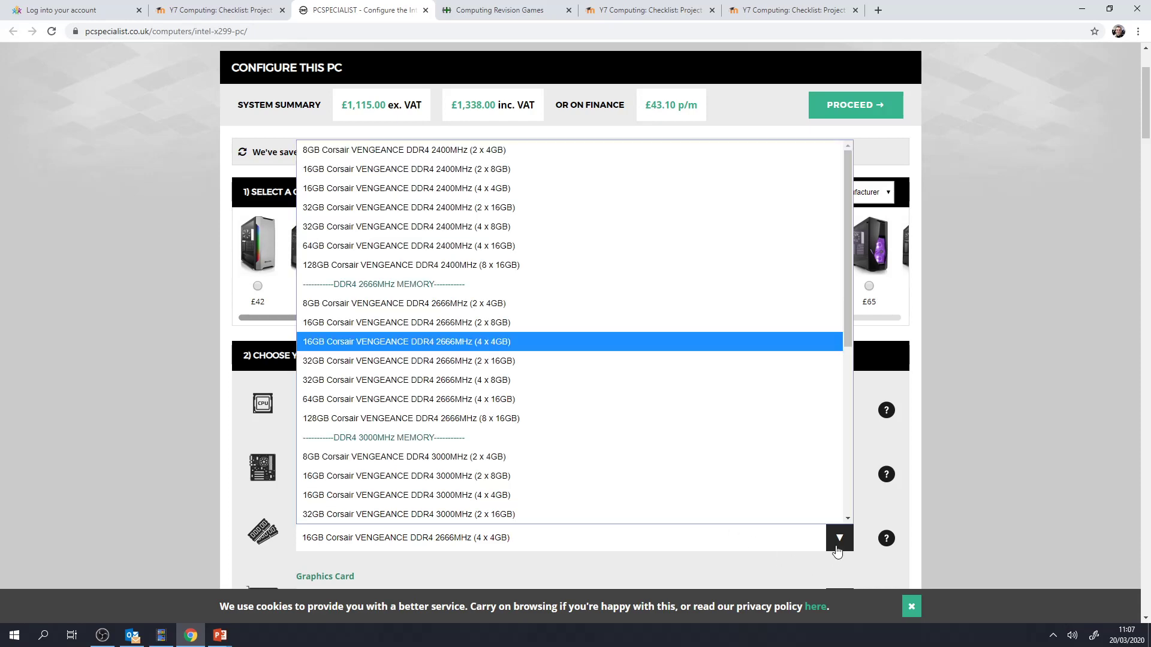
{"action": "mouse_move", "coordinate": [396, 188]}
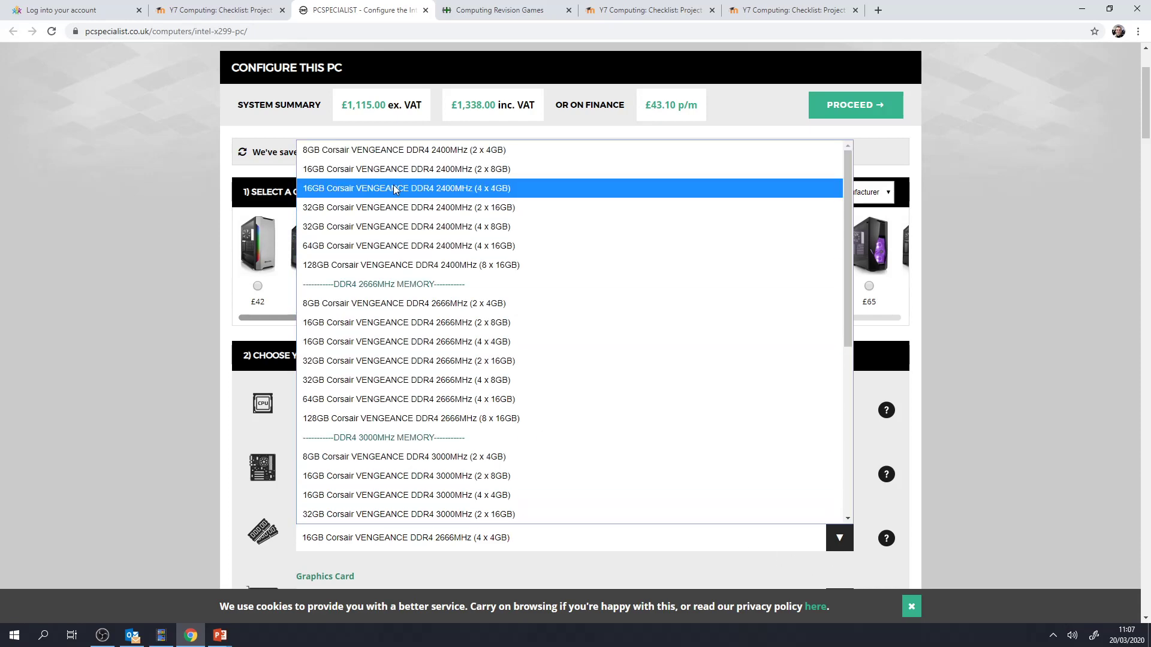
{"action": "left_click", "coordinate": [405, 188]}
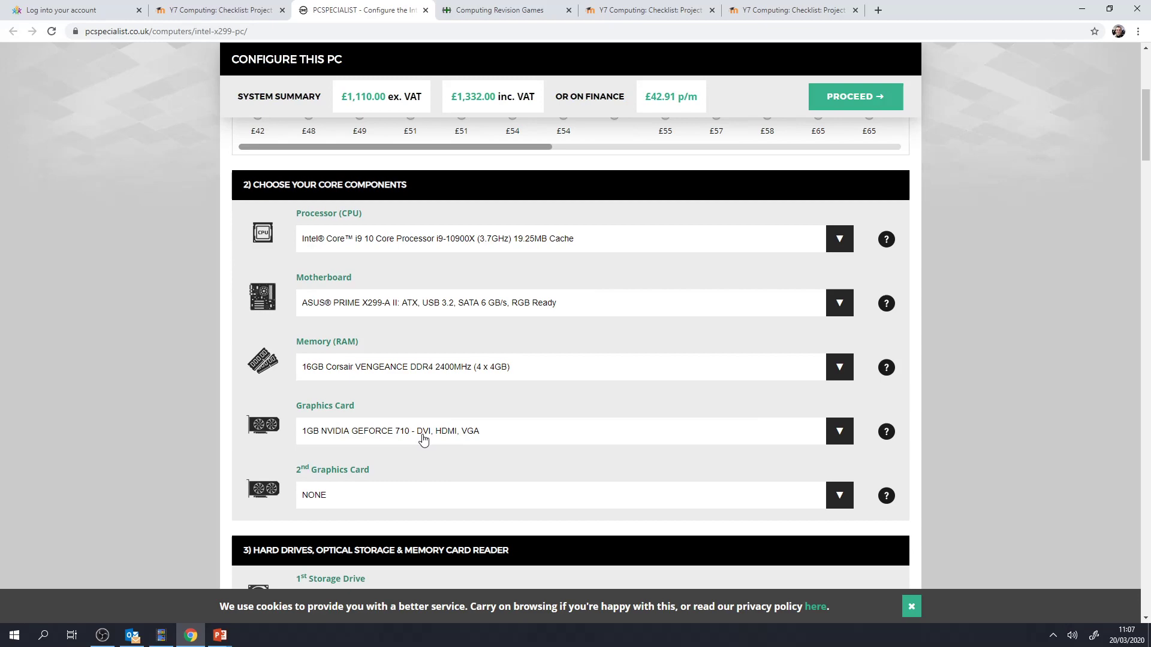
{"action": "mouse_move", "coordinate": [797, 449]}
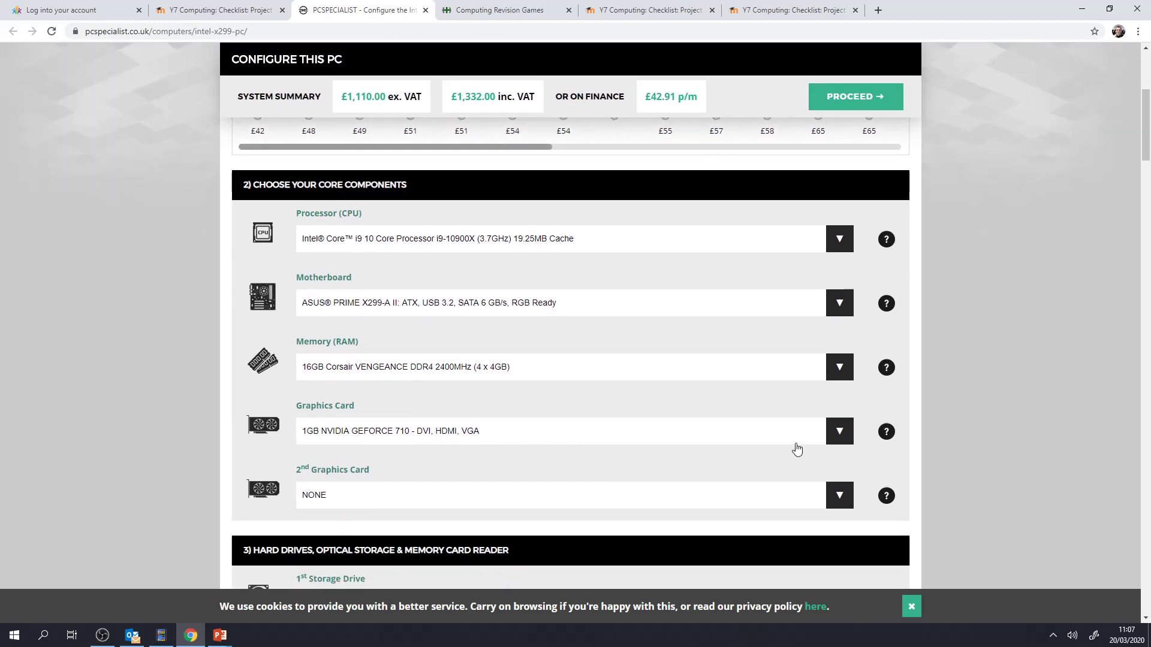
{"action": "scroll", "scroll_direction": "down", "scroll_amount": 3}
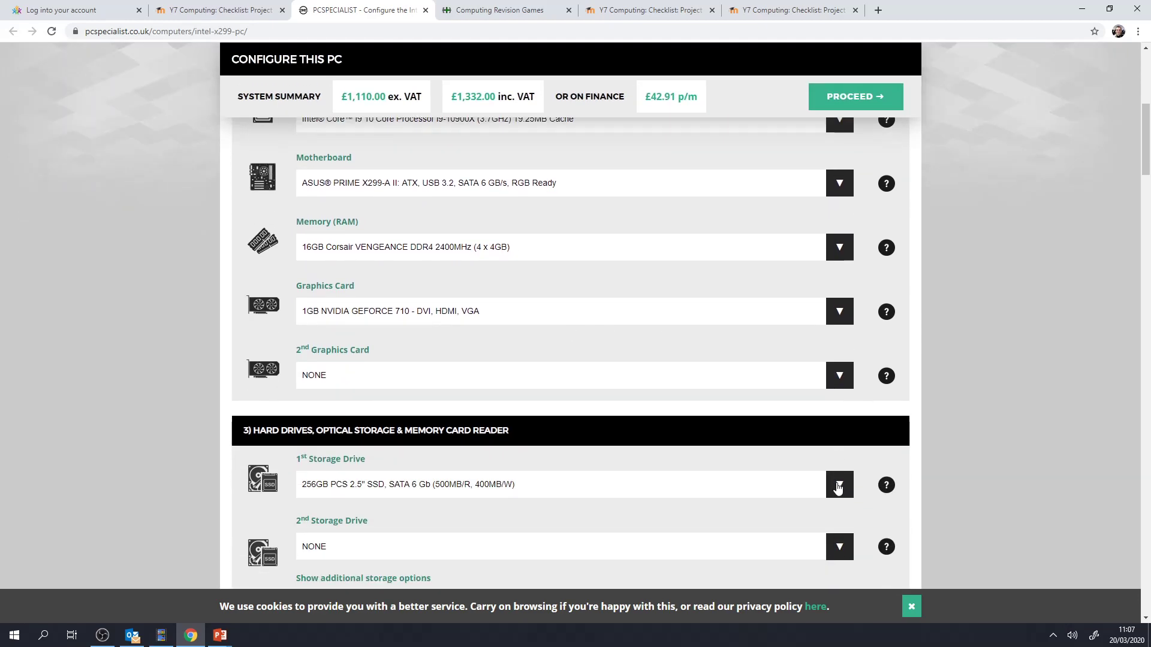
{"action": "left_click", "coordinate": [213, 10]}
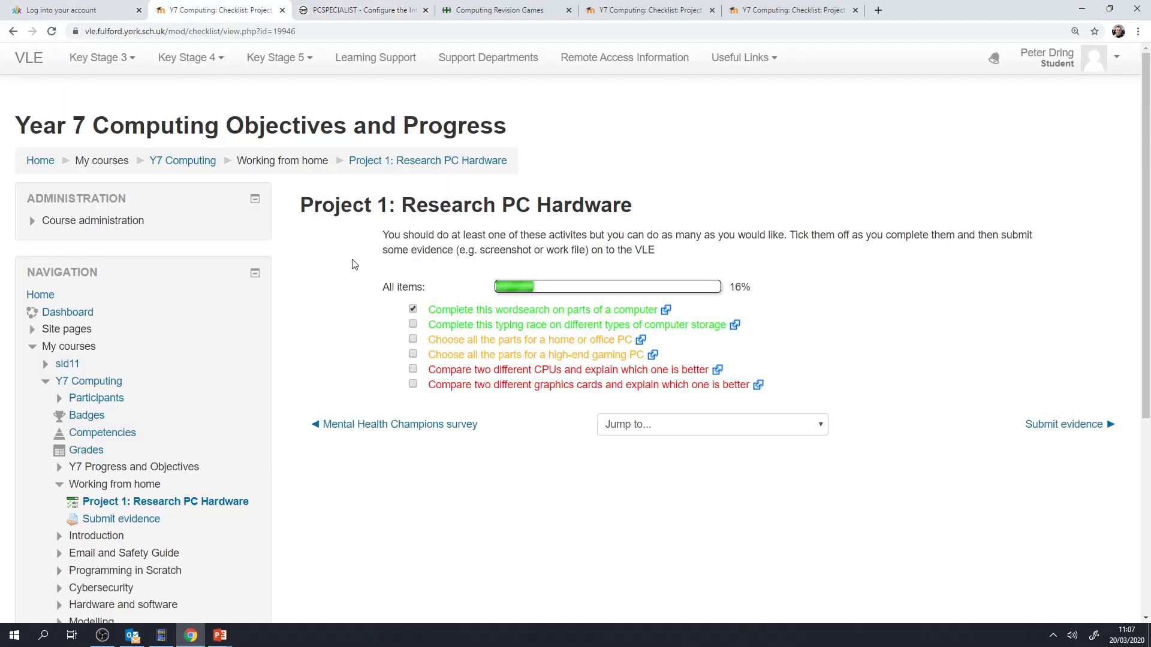
Tick the high-end gaming PC task to reach 33% and return to the Y7 Computing page.
{"action": "left_click", "coordinate": [413, 353]}
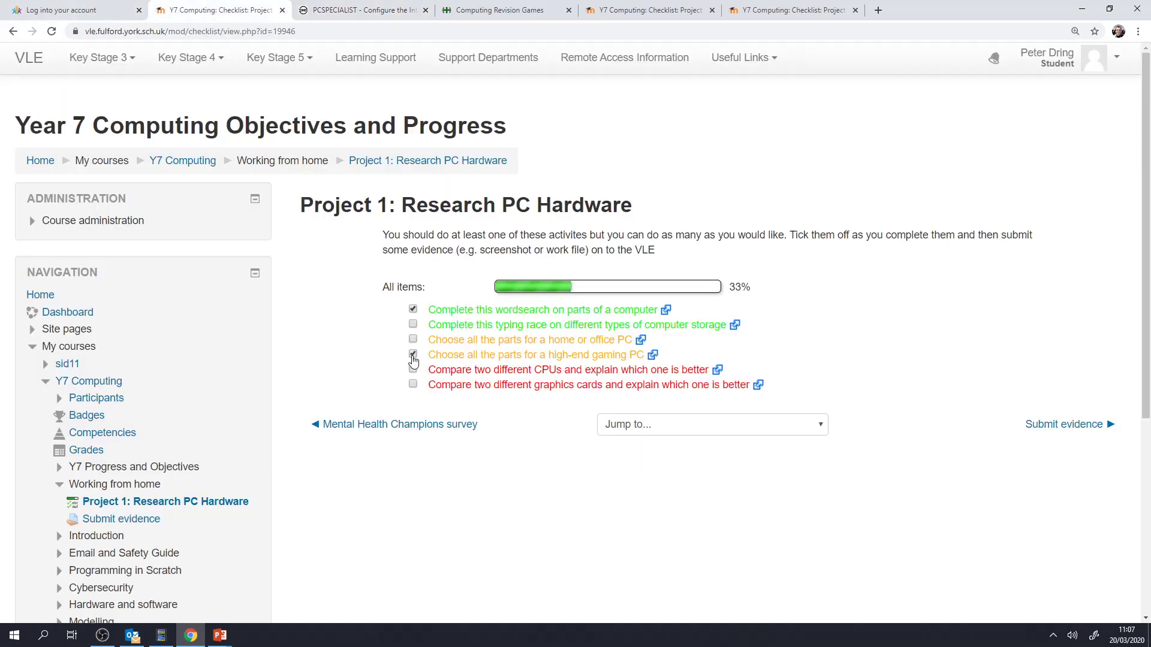
{"action": "left_click", "coordinate": [412, 354]}
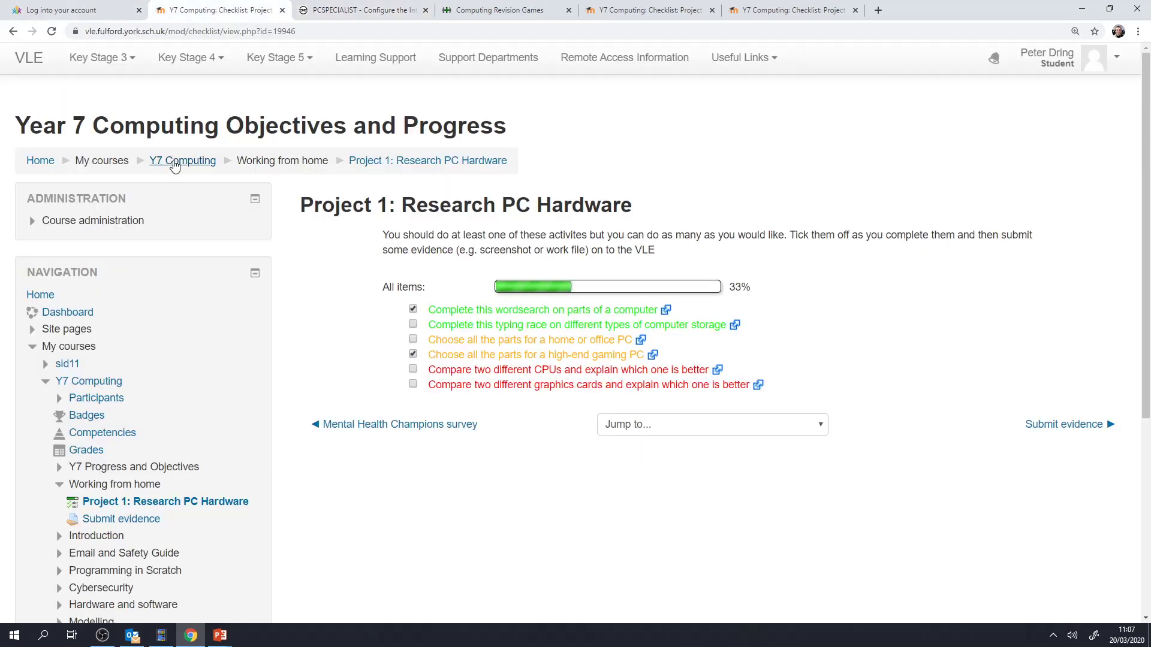
{"action": "left_click", "coordinate": [182, 161]}
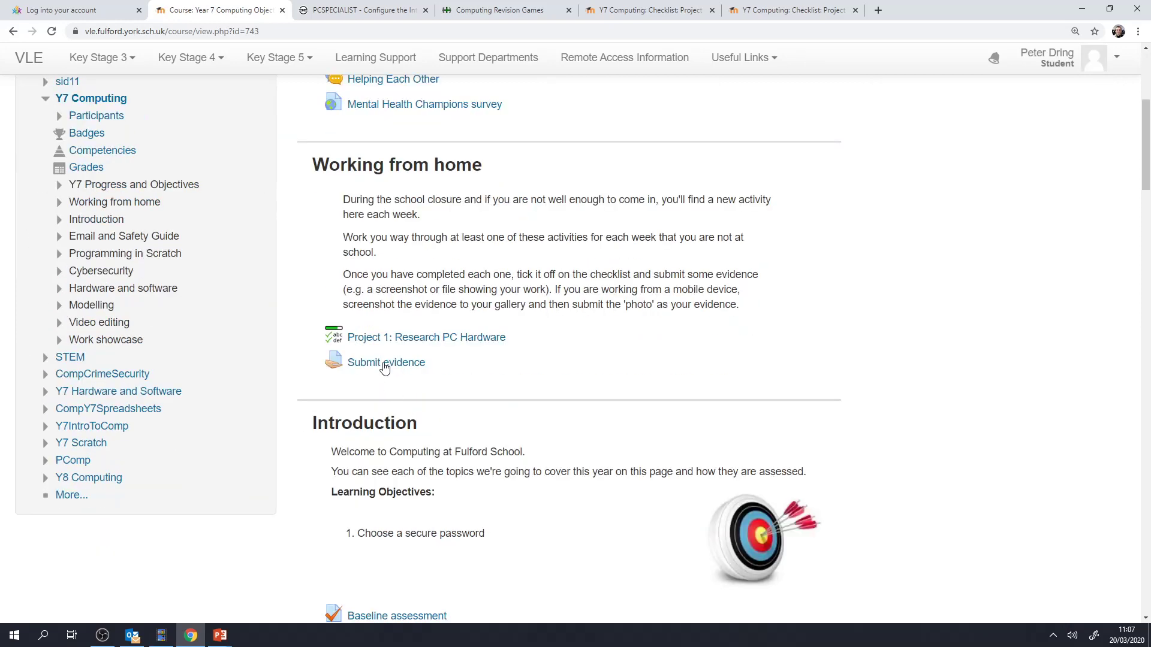
{"action": "mouse_move", "coordinate": [397, 341]}
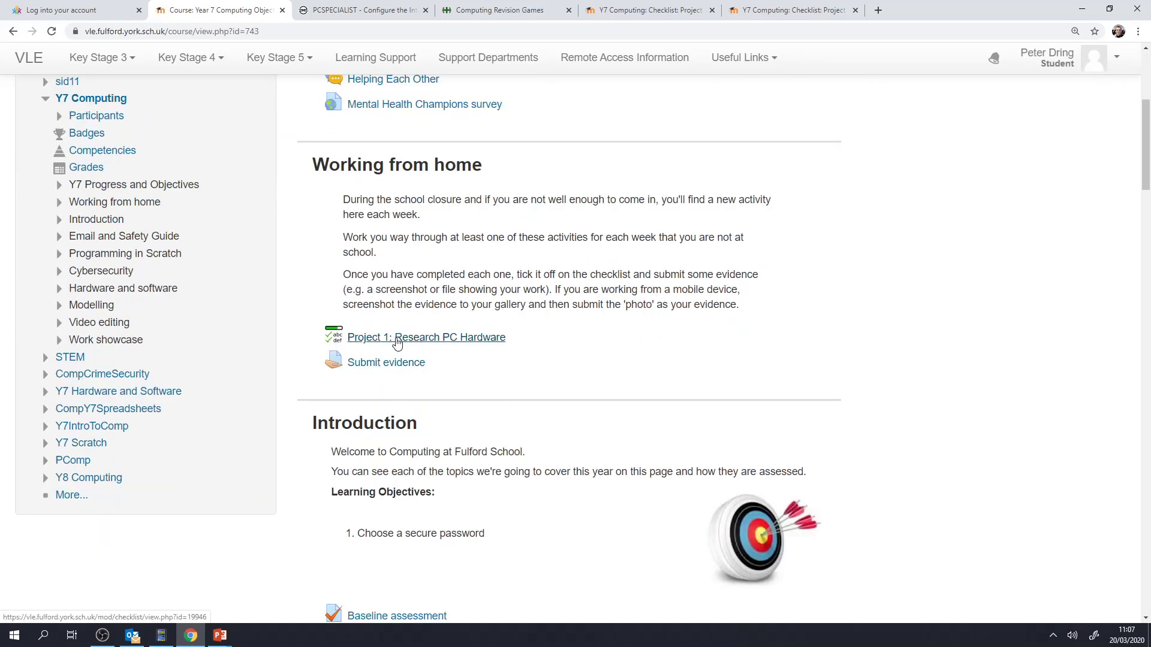